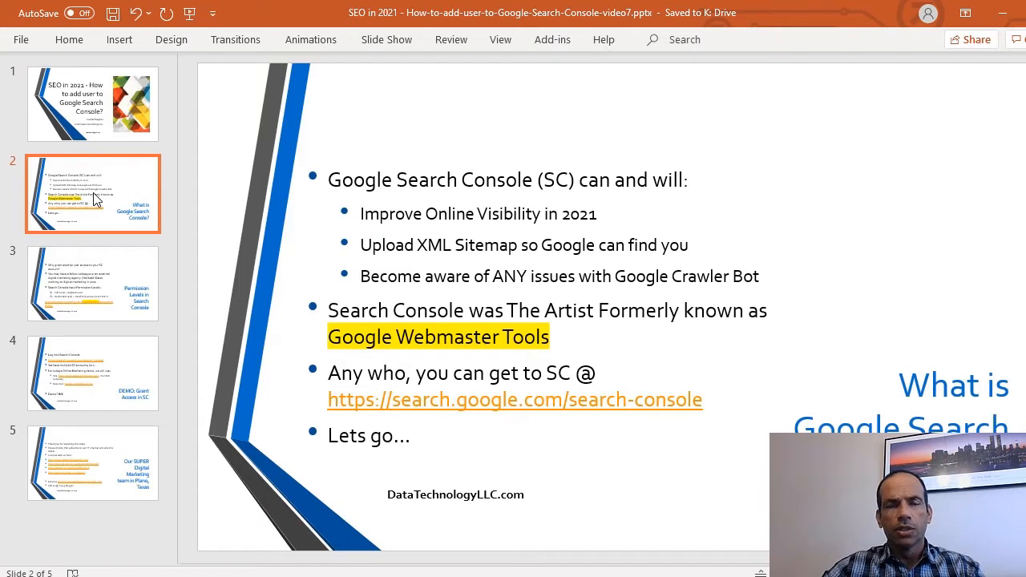
{"action": "mouse_move", "coordinate": [66, 158]}
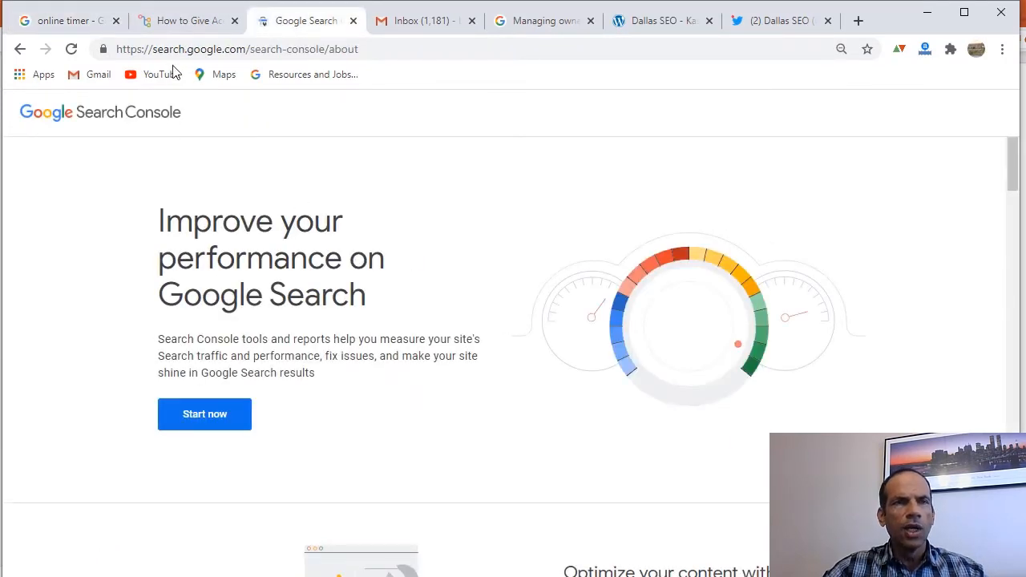
Step: Enter Search Console's datatechnologyllc.com Overview from the about page and show the signed-in account
{"action": "left_click", "coordinate": [236, 49]}
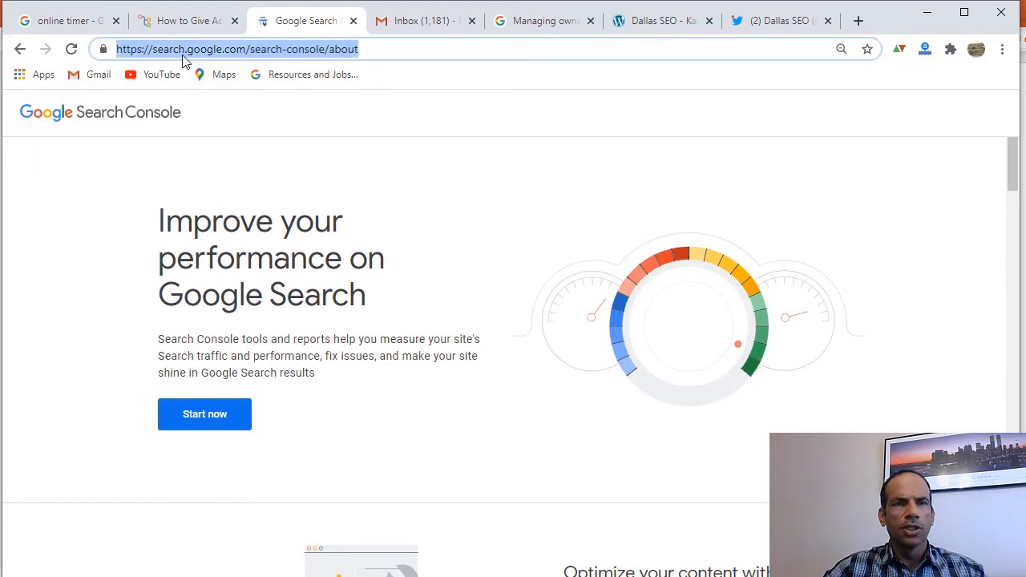
{"action": "mouse_move", "coordinate": [225, 74]}
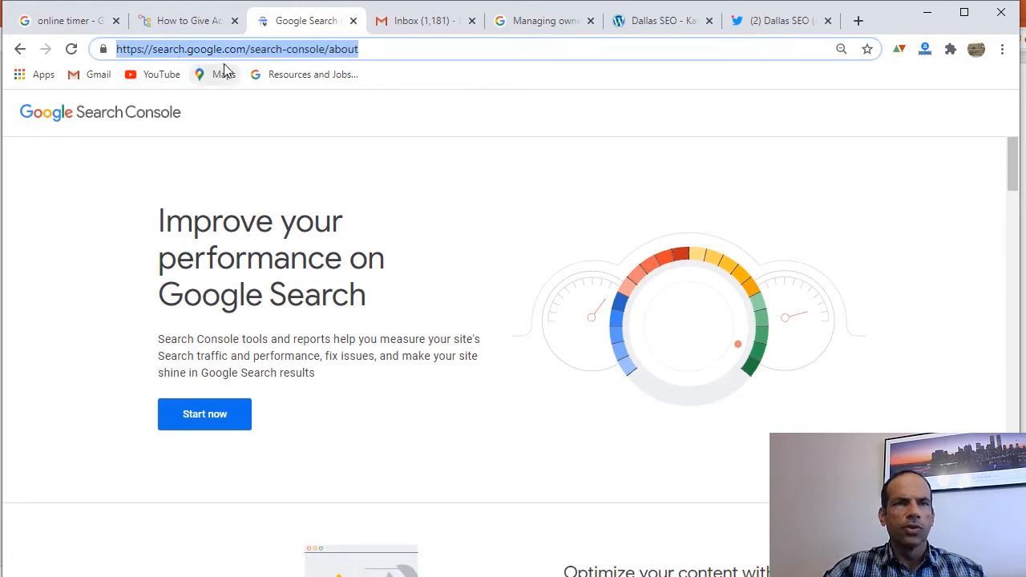
{"action": "mouse_move", "coordinate": [280, 65]}
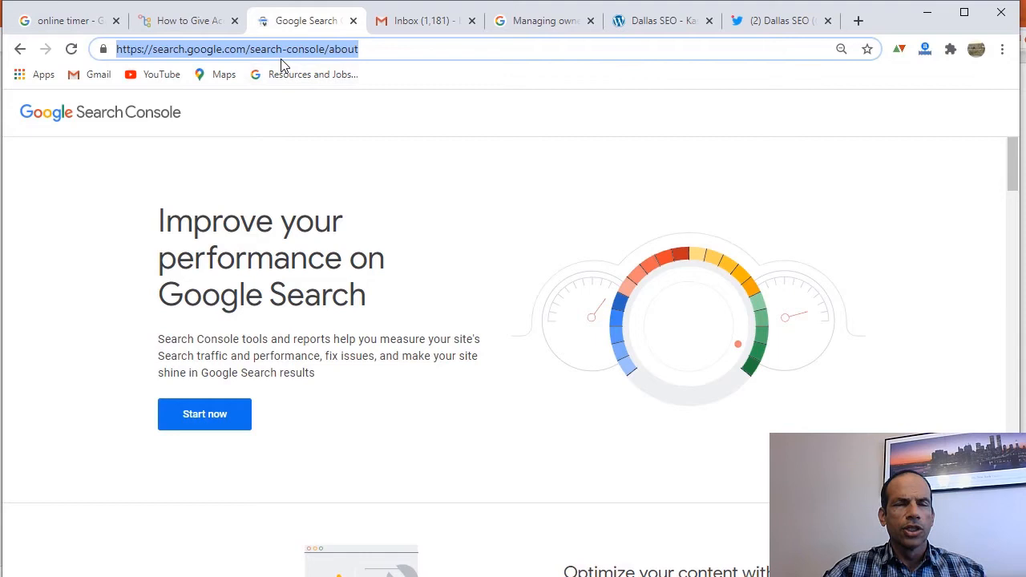
{"action": "mouse_move", "coordinate": [314, 92]}
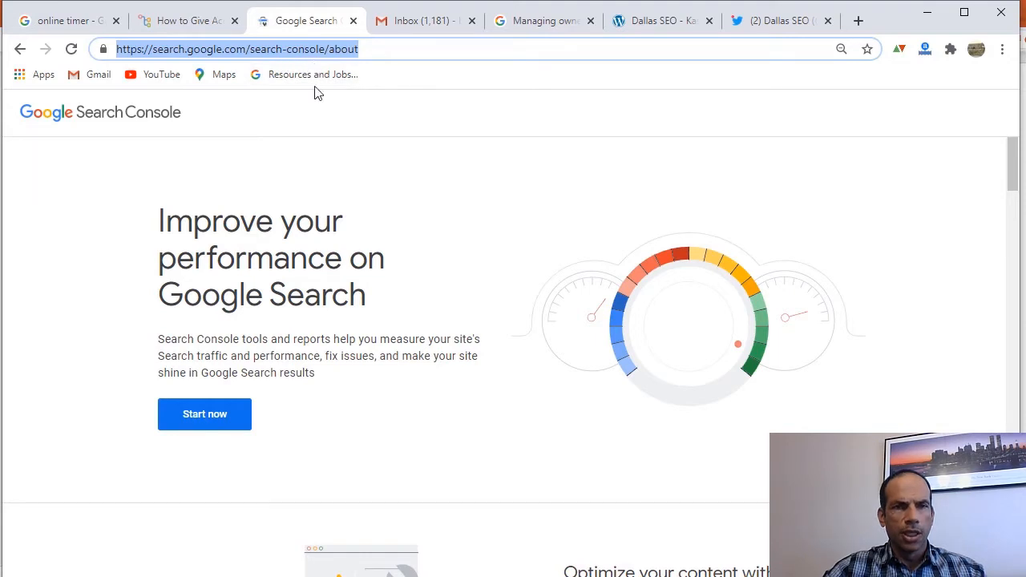
{"action": "mouse_move", "coordinate": [207, 420]}
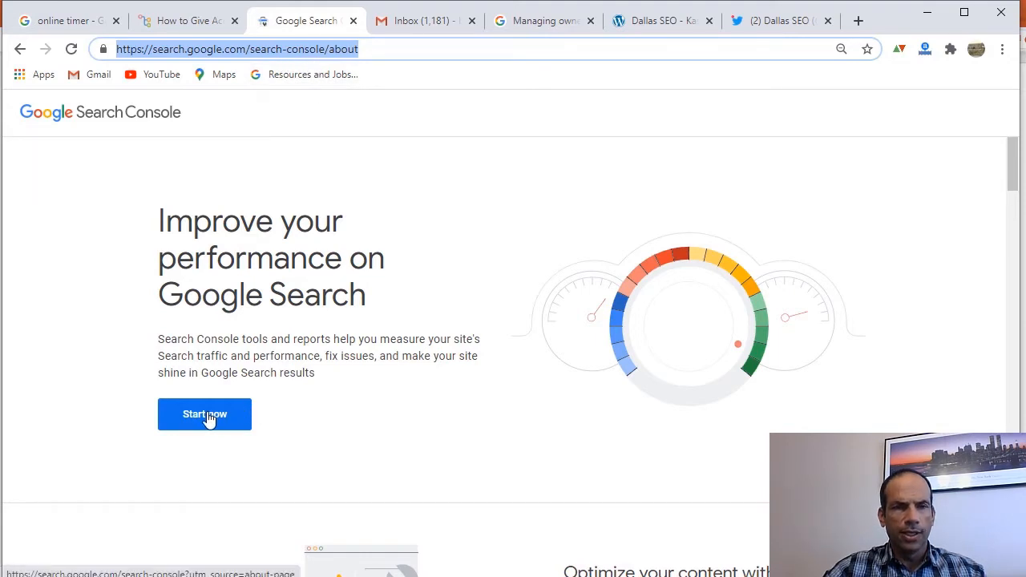
{"action": "left_click", "coordinate": [205, 414]}
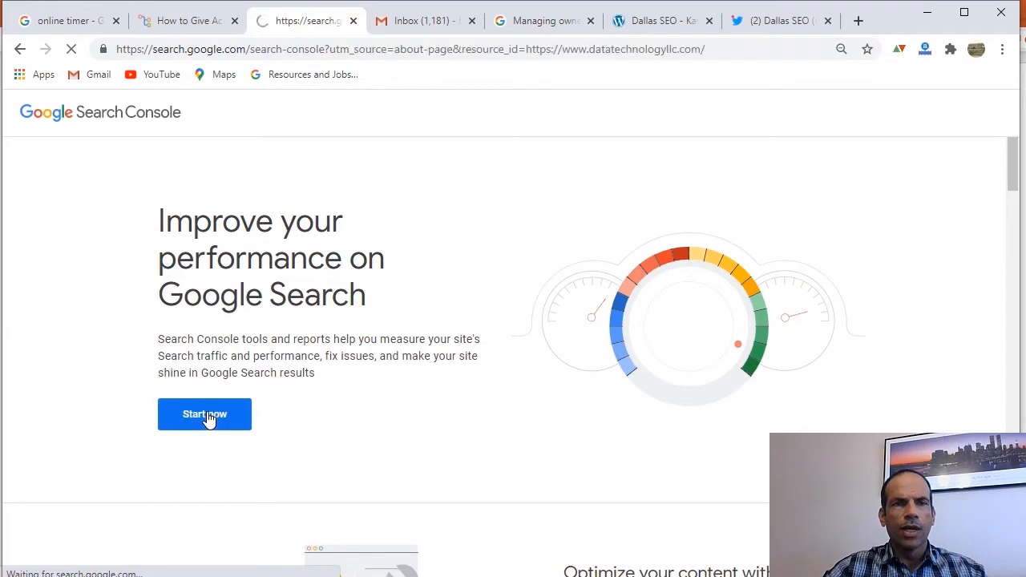
{"action": "left_click", "coordinate": [204, 413]}
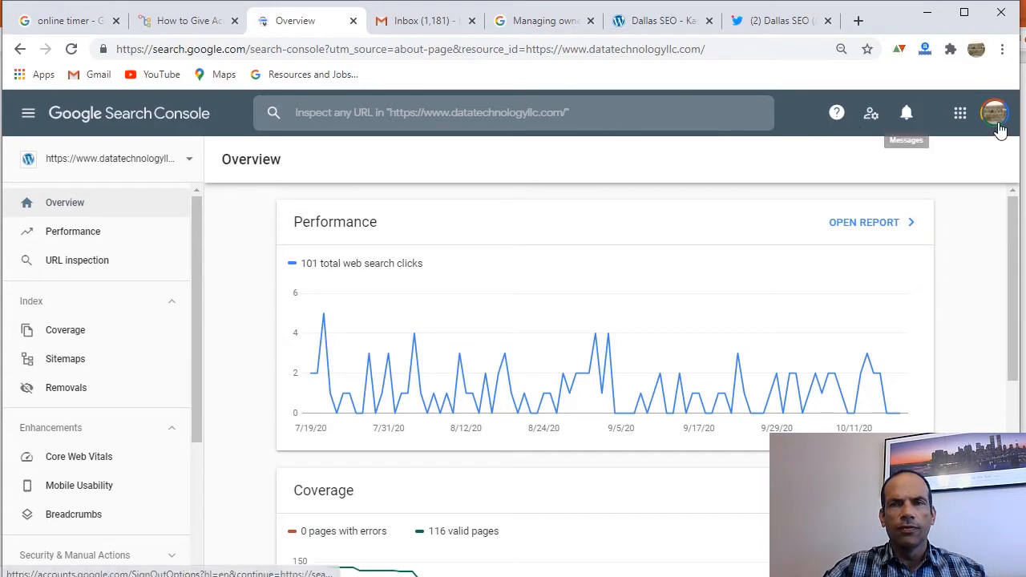
{"action": "left_click", "coordinate": [993, 113]}
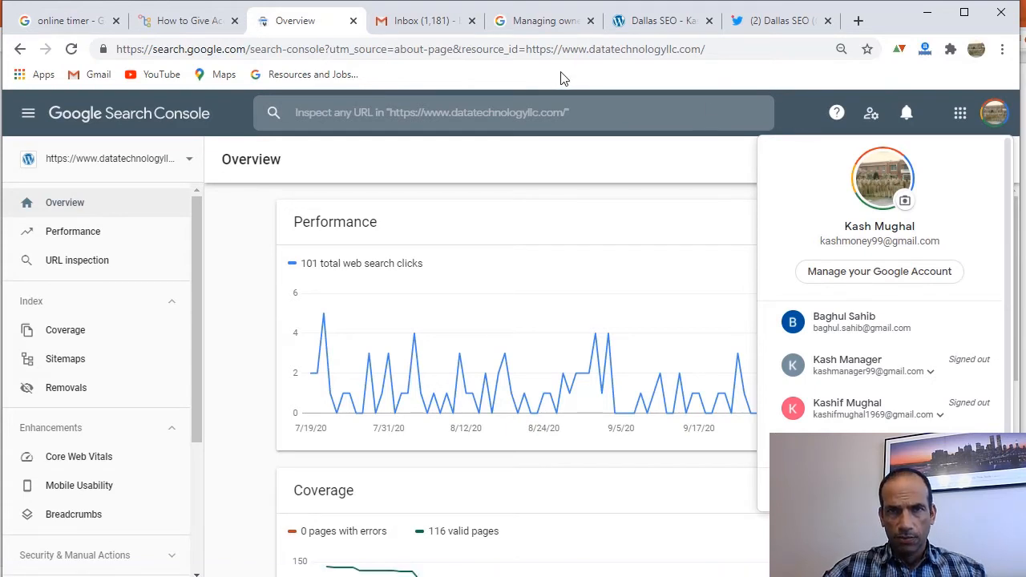
{"action": "mouse_move", "coordinate": [198, 166]}
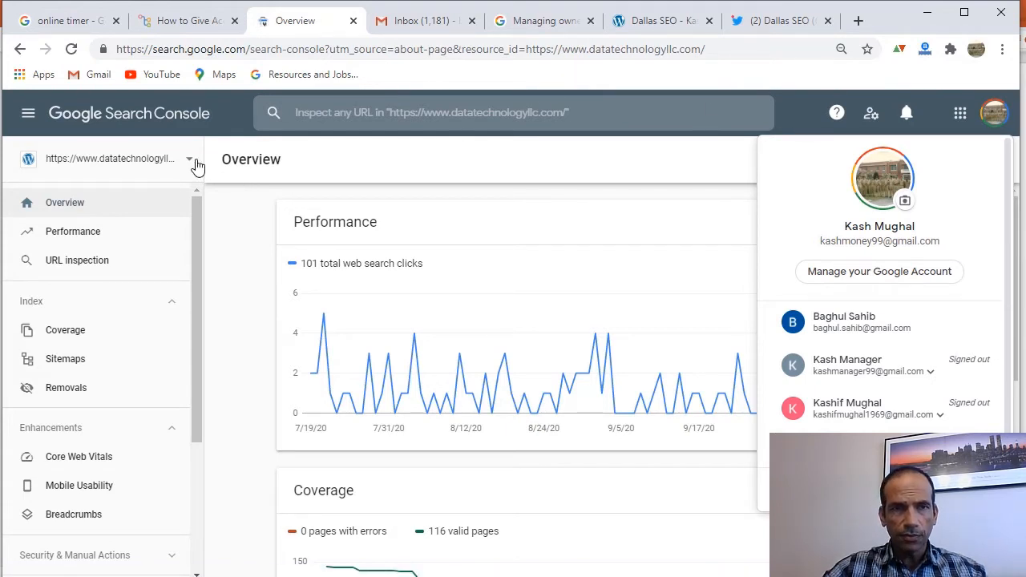
Step: Open the property selector and scroll through the account's list of properties
{"action": "left_click", "coordinate": [189, 158]}
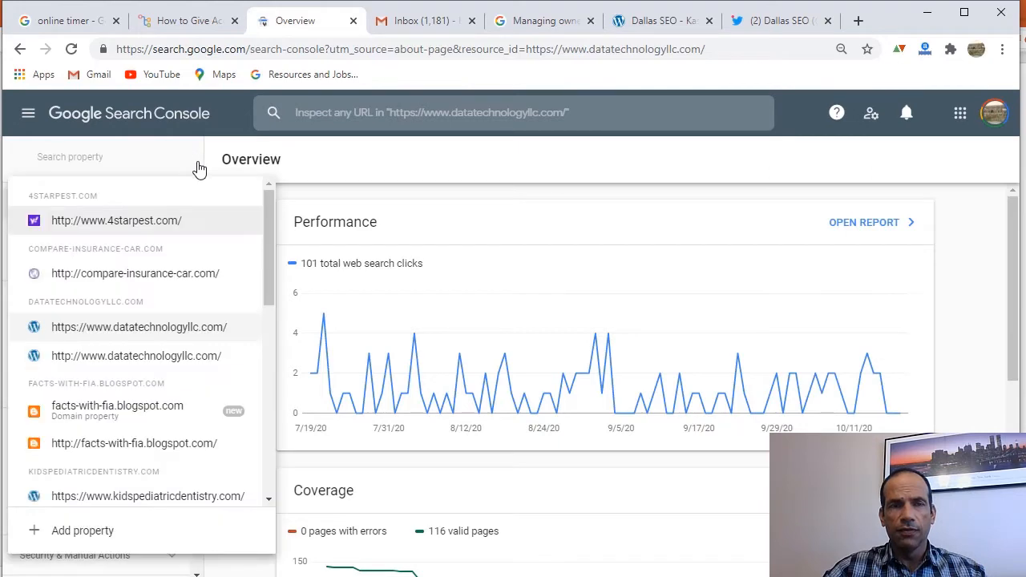
{"action": "mouse_move", "coordinate": [234, 307]}
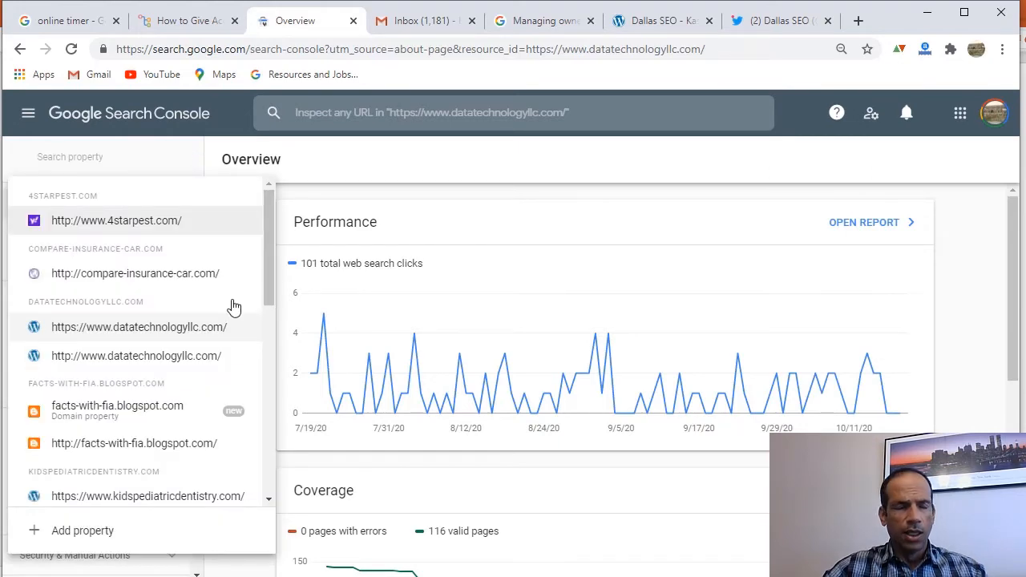
{"action": "scroll", "scroll_direction": "down", "scroll_amount": 3}
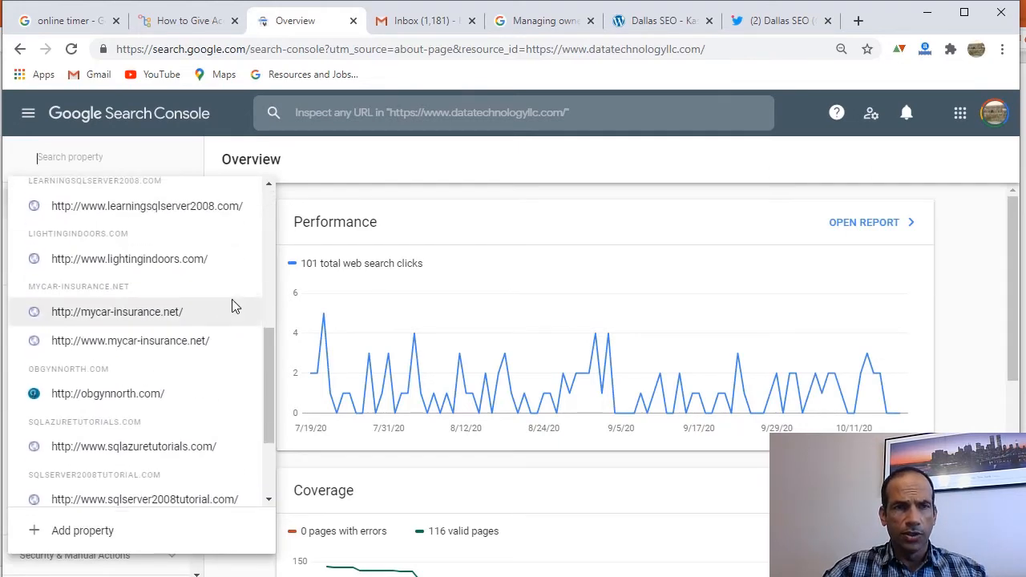
{"action": "scroll", "scroll_direction": "down", "scroll_amount": 3}
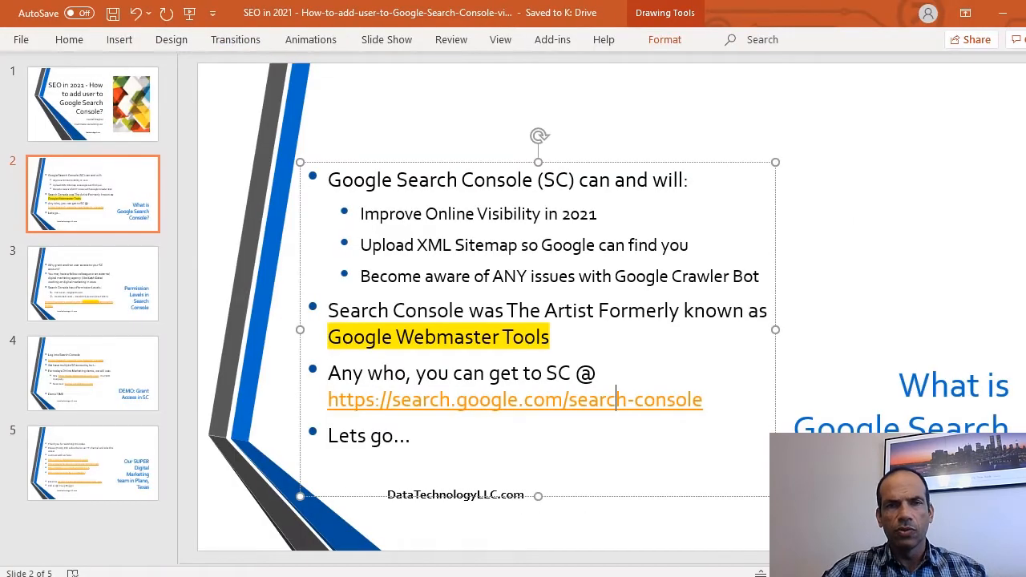
Step: Present slide 3 on the Full and Restricted permission levels, highlighting 'Restricted'
{"action": "left_click", "coordinate": [92, 284]}
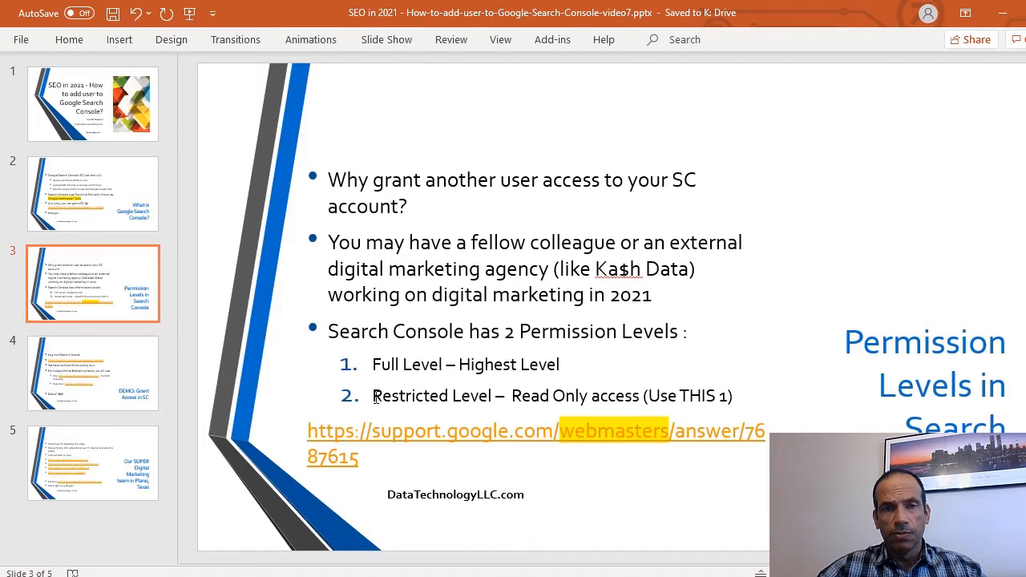
{"action": "double_click", "coordinate": [408, 395]}
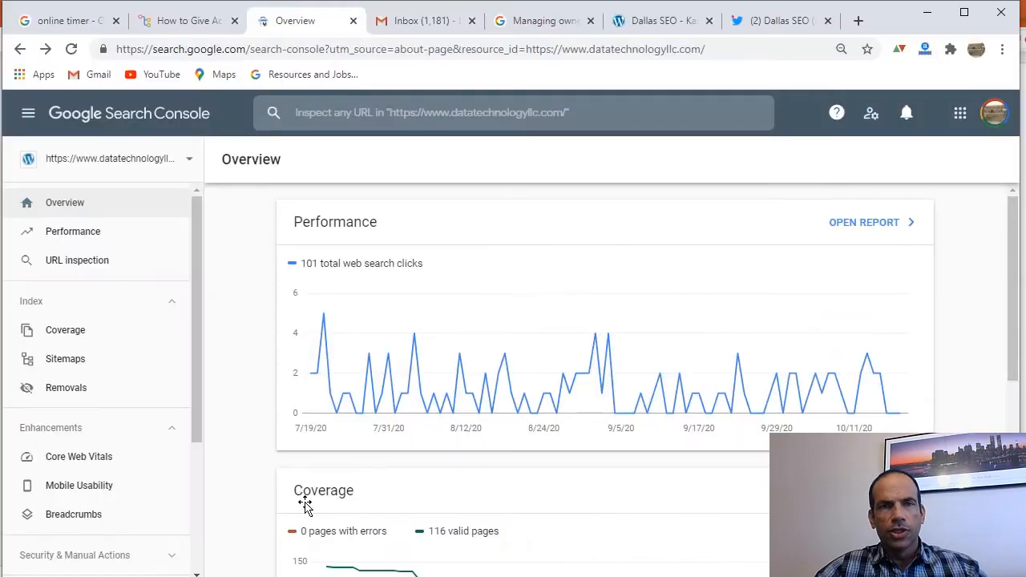
Step: Open support.google.com/webmasters/answer/7687615 in a new tab, scroll it, then view the linksmanagement.com tab
{"action": "left_click", "coordinate": [859, 20]}
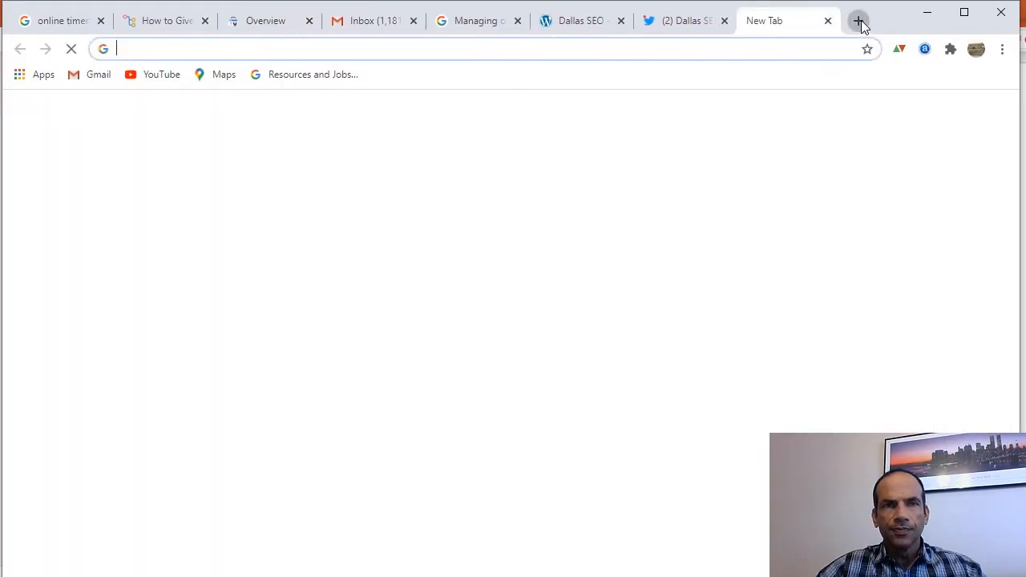
{"action": "type", "text": "https://support.google.com/webmasters/answer/7687615"}
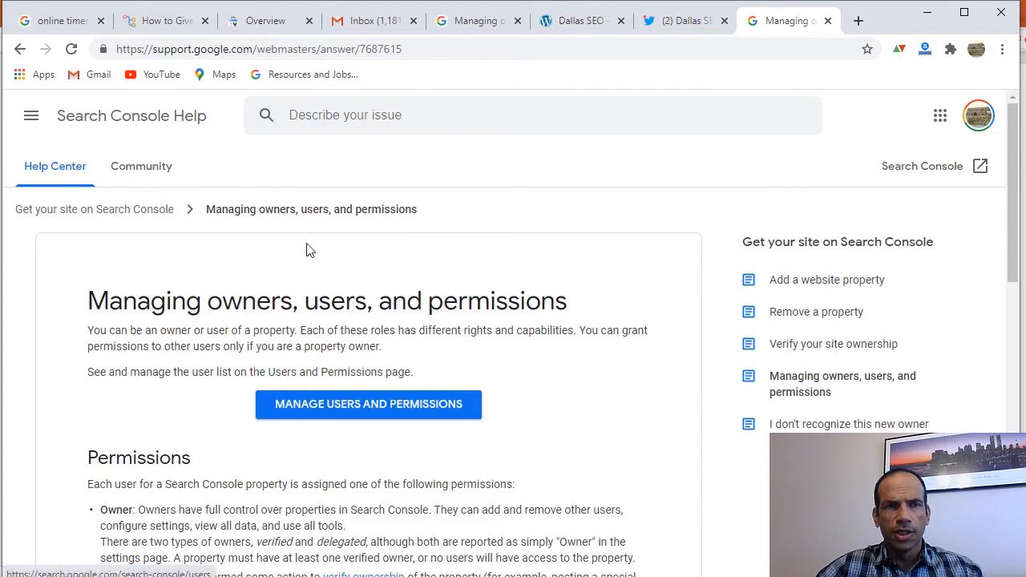
{"action": "scroll", "scroll_direction": "down", "scroll_amount": 3}
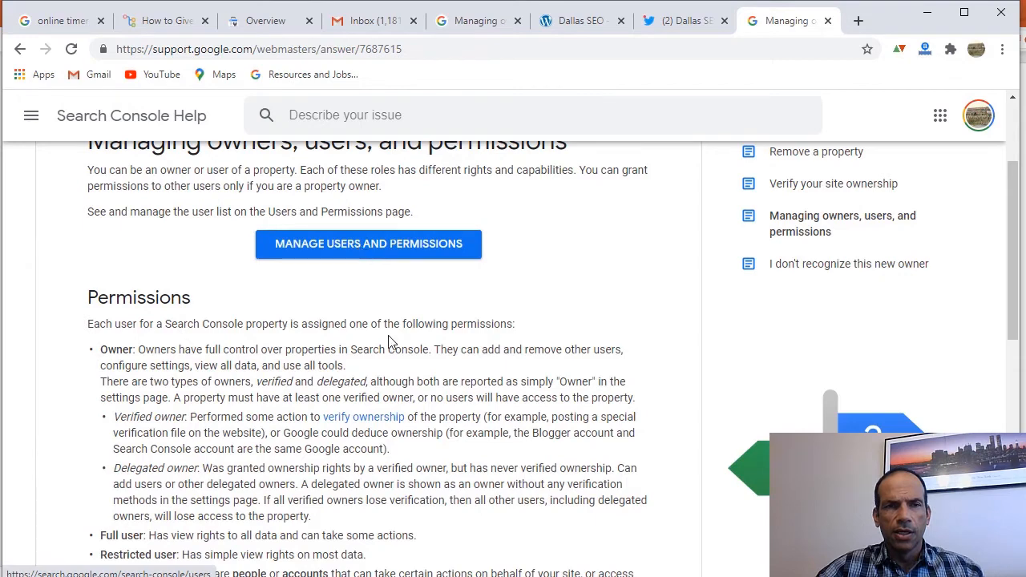
{"action": "scroll", "scroll_direction": "down", "scroll_amount": 3}
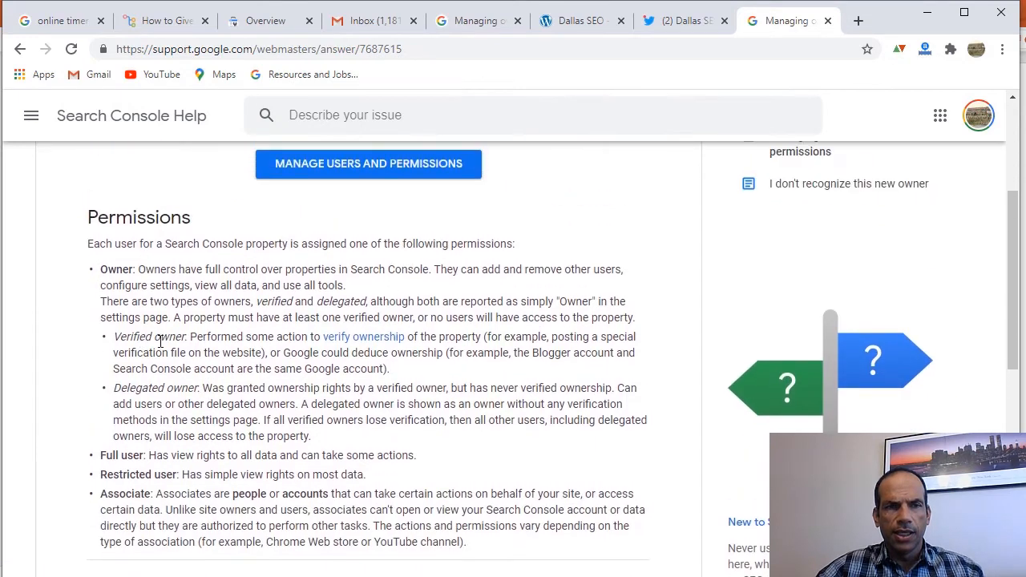
{"action": "left_click", "coordinate": [368, 164]}
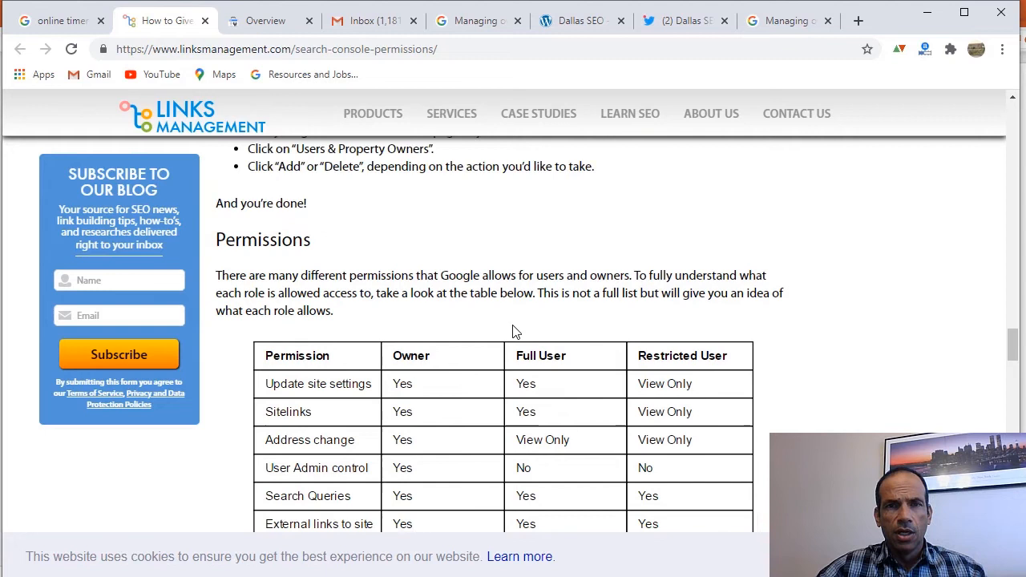
Step: Scroll the linksmanagement.com article to the Owner, Full User and Restricted User comparison table
{"action": "scroll", "scroll_direction": "down", "scroll_amount": 3}
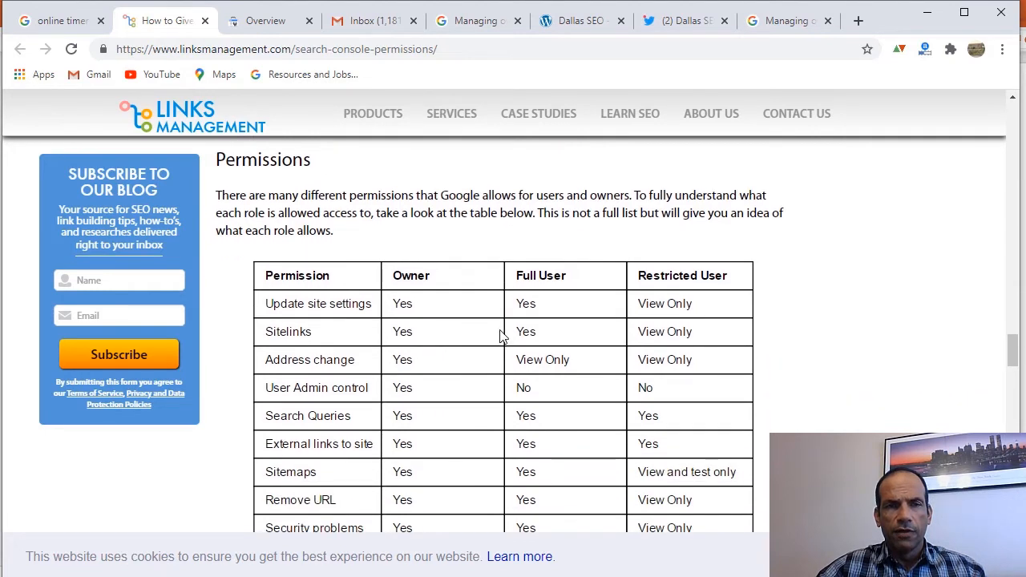
{"action": "mouse_move", "coordinate": [485, 327]}
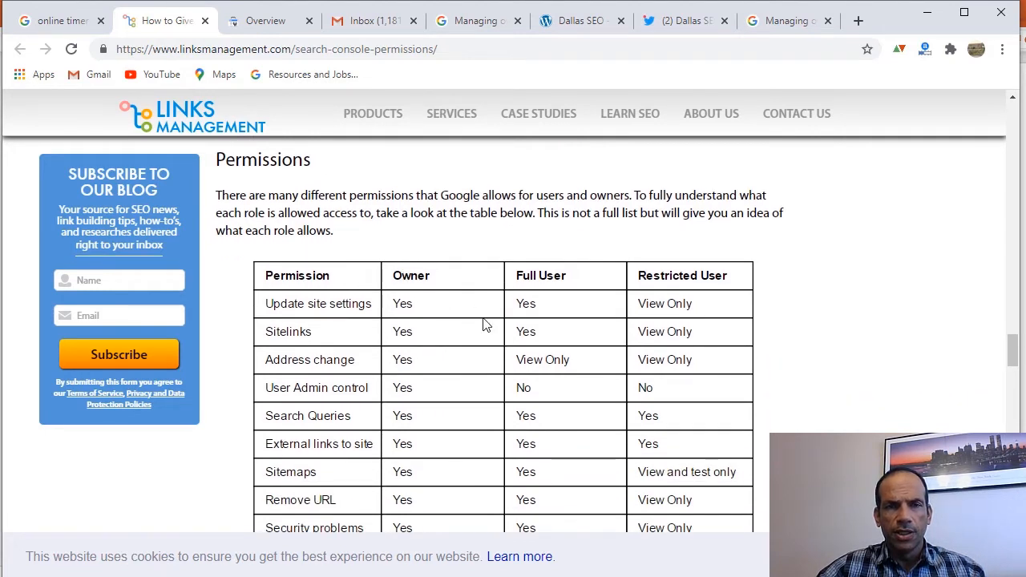
{"action": "scroll", "scroll_direction": "down", "scroll_amount": 3}
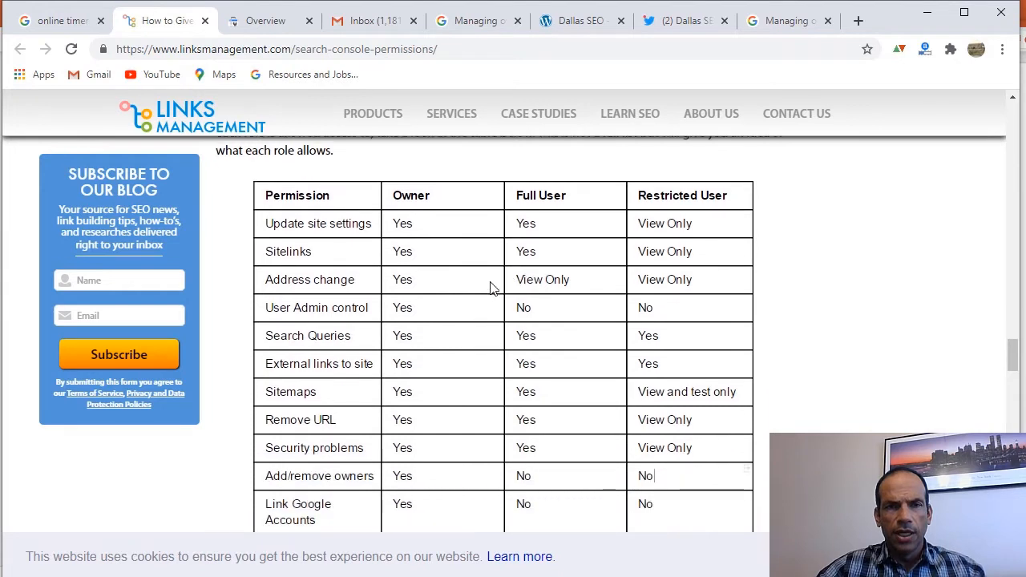
{"action": "mouse_move", "coordinate": [511, 453]}
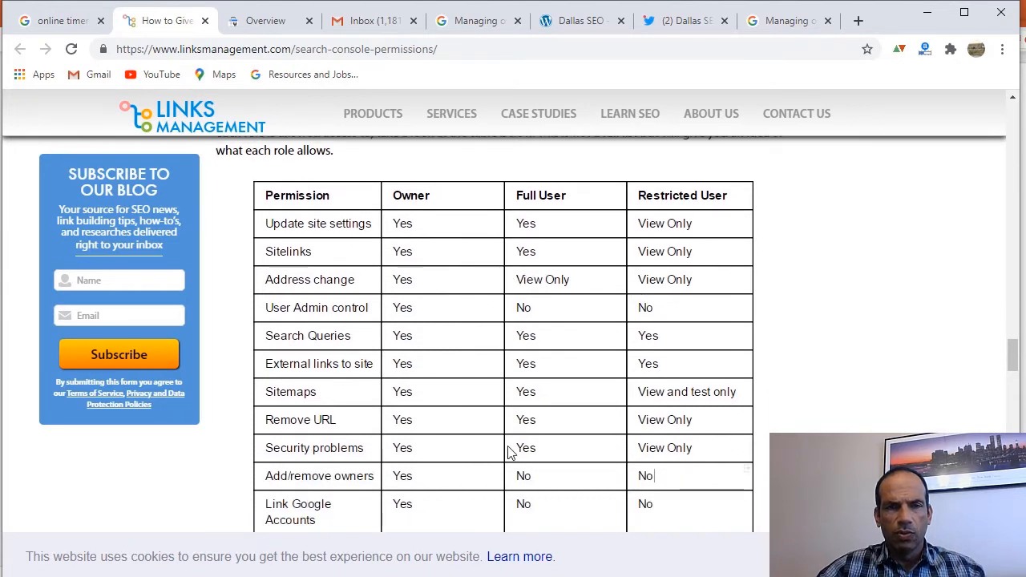
{"action": "mouse_move", "coordinate": [647, 201]}
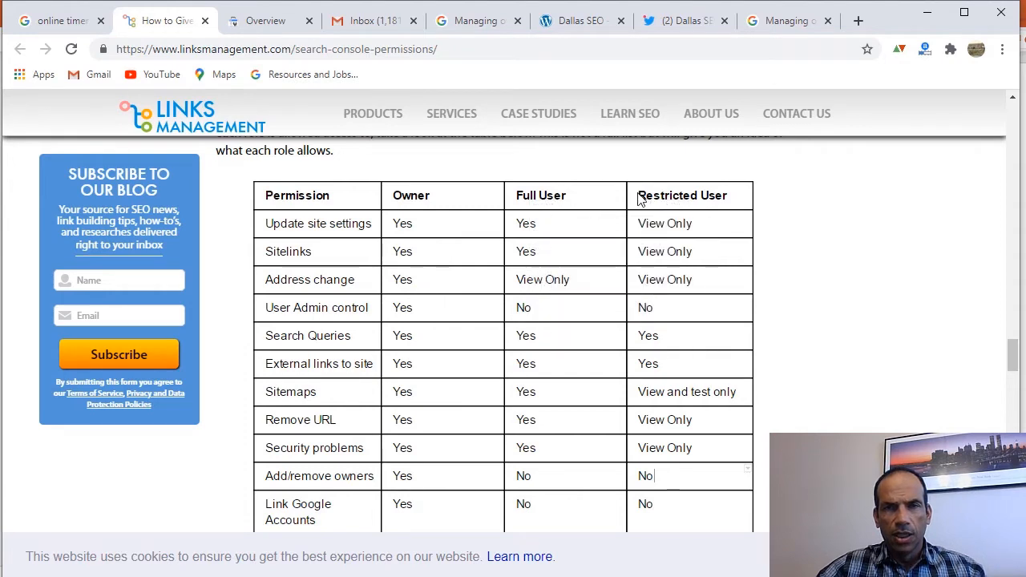
{"action": "mouse_move", "coordinate": [726, 215]}
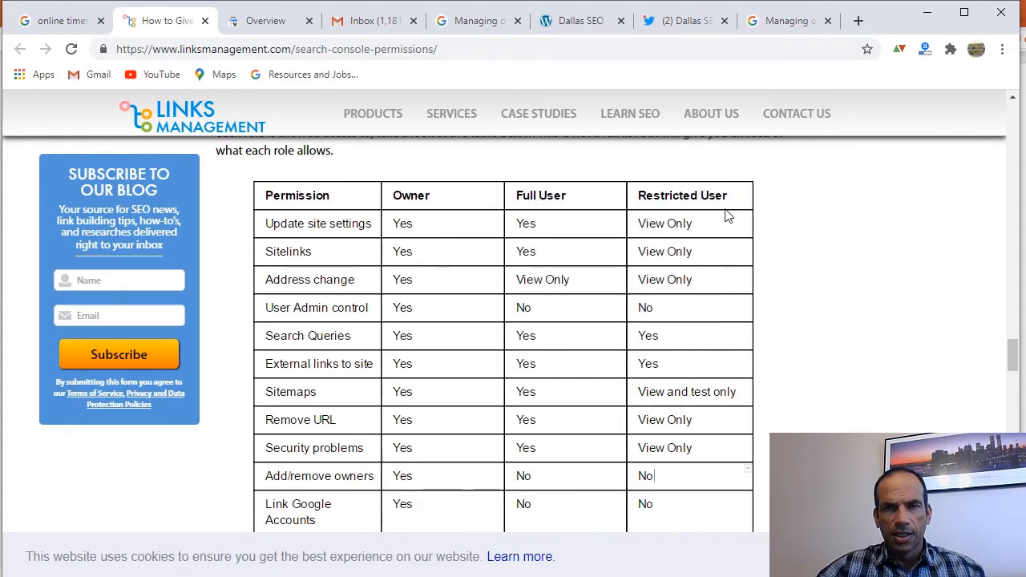
{"action": "scroll", "scroll_direction": "down", "scroll_amount": 3}
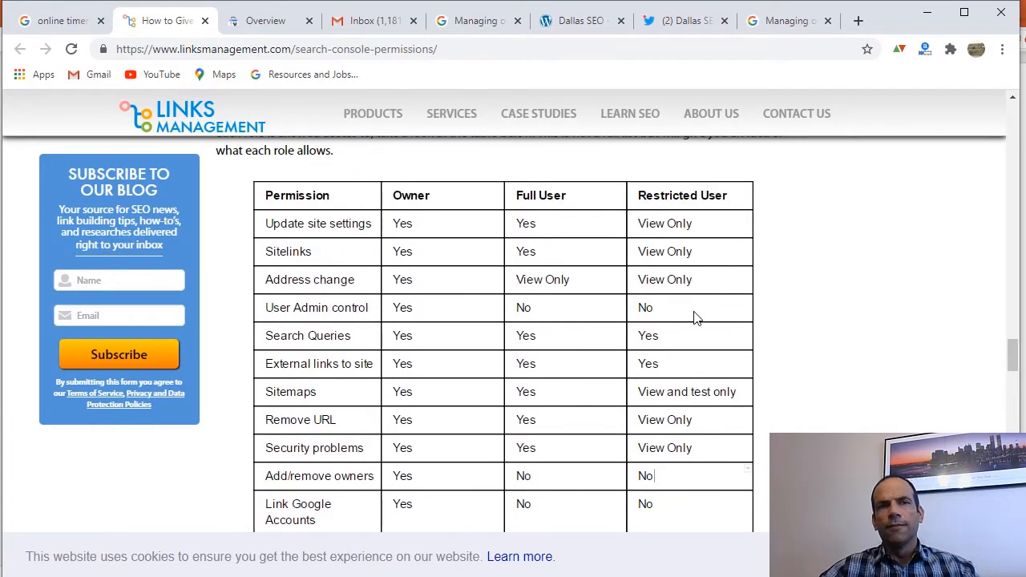
{"action": "left_click", "coordinate": [430, 49]}
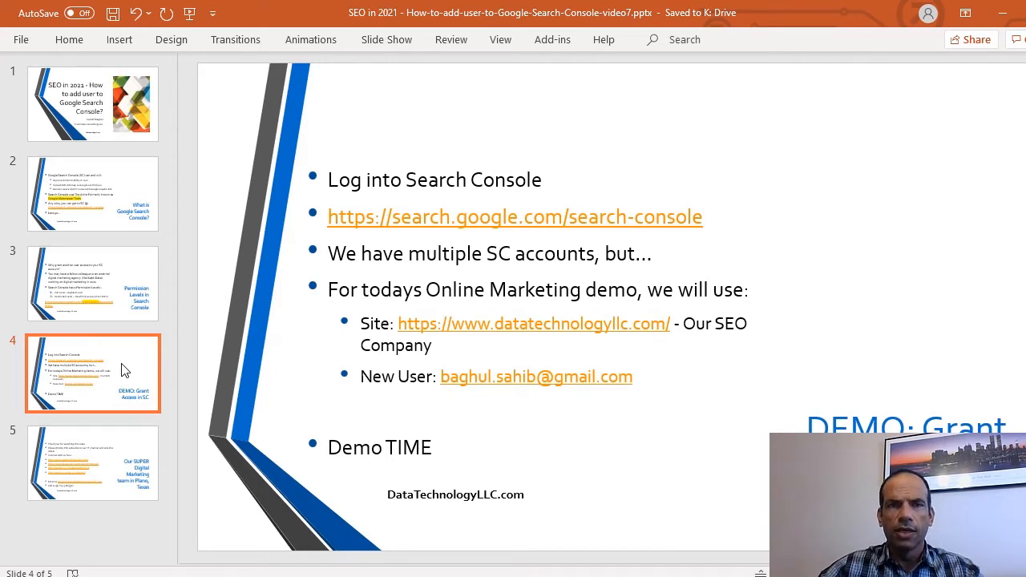
{"action": "mouse_move", "coordinate": [411, 217]}
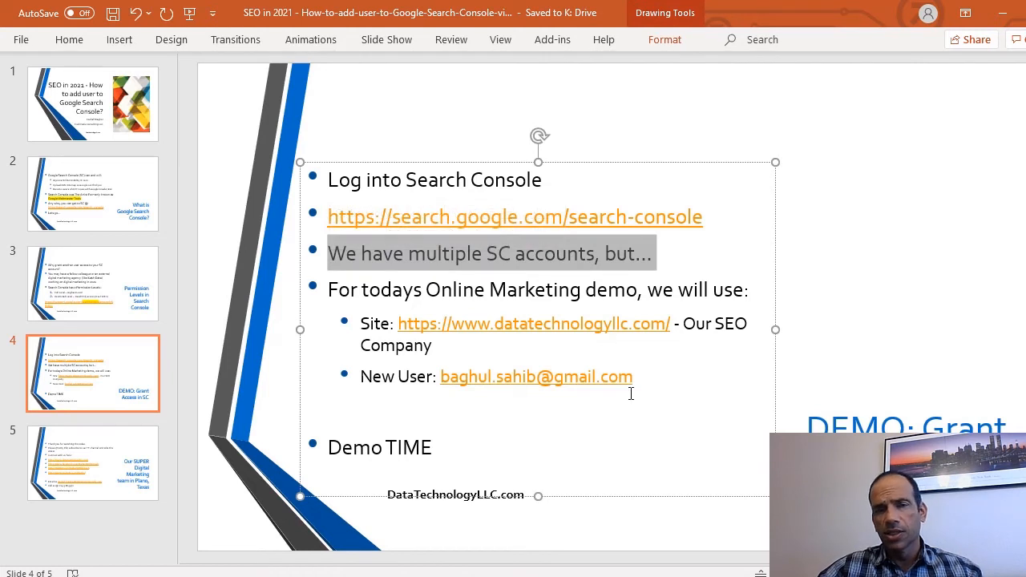
{"action": "mouse_move", "coordinate": [557, 247]}
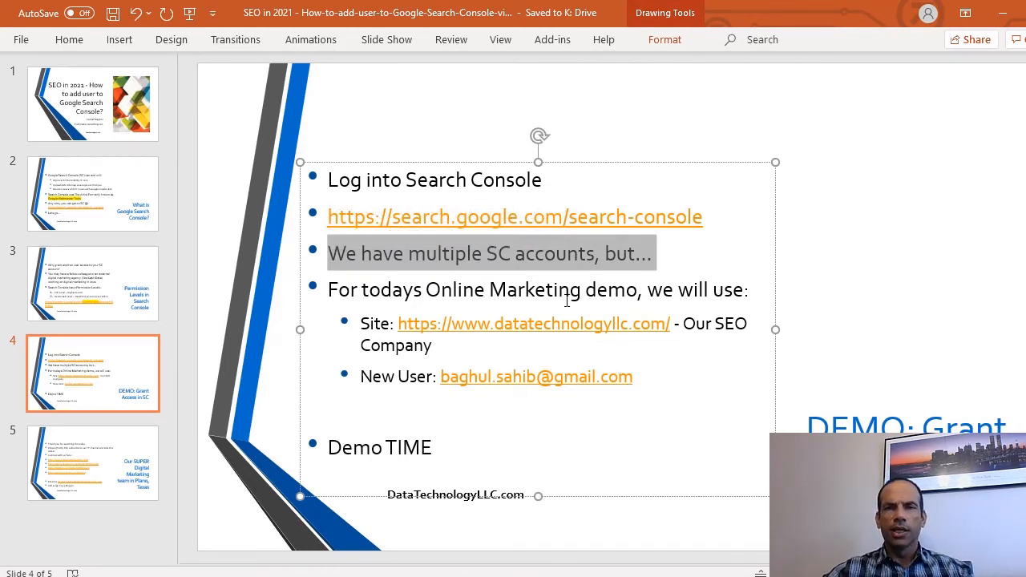
Step: Walk through slide 4's demo plan, highlighting the words 'Online Marketing'
{"action": "left_click", "coordinate": [585, 289]}
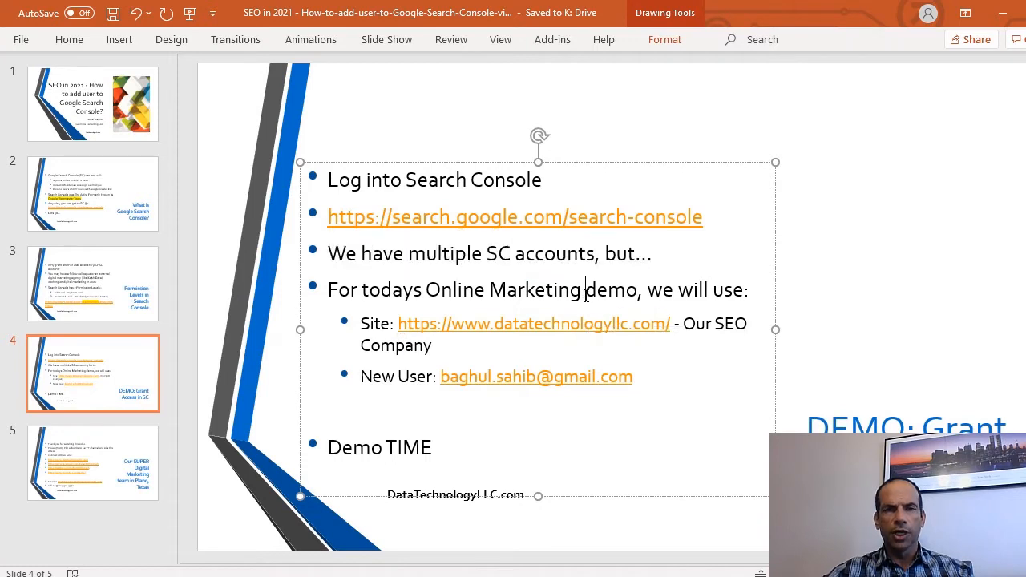
{"action": "double_click", "coordinate": [503, 289]}
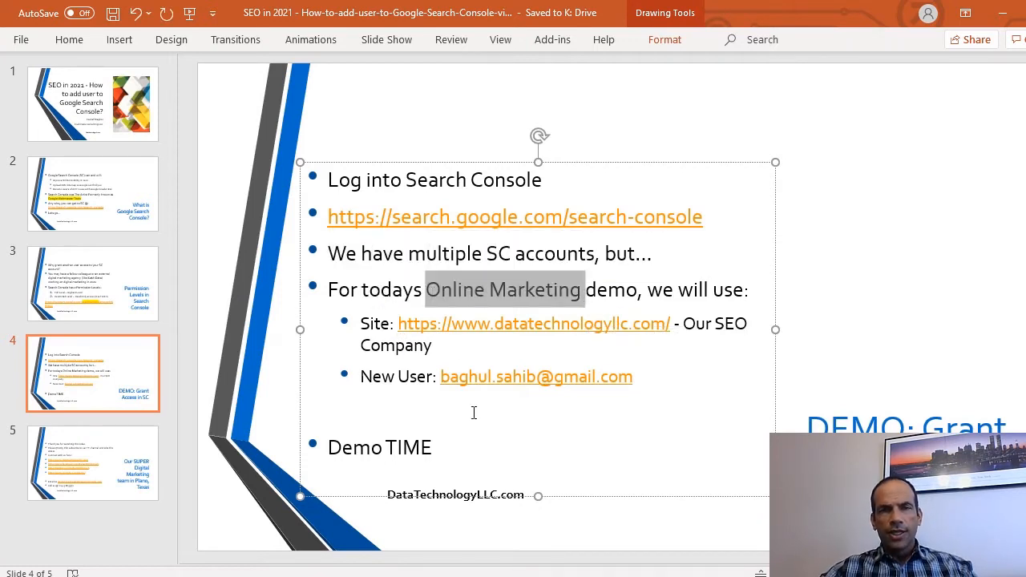
{"action": "mouse_move", "coordinate": [533, 323]}
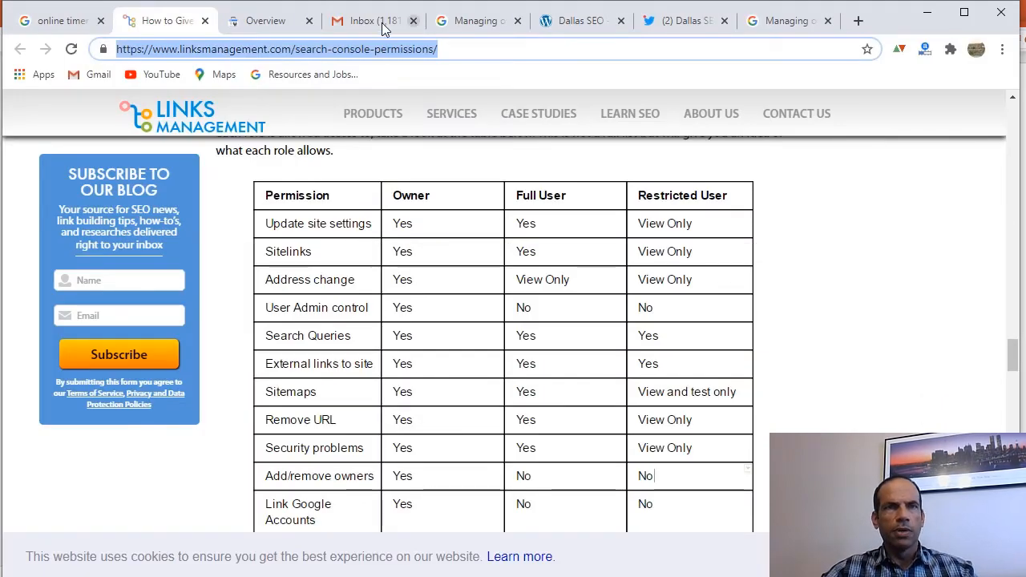
{"action": "mouse_move", "coordinate": [581, 20]}
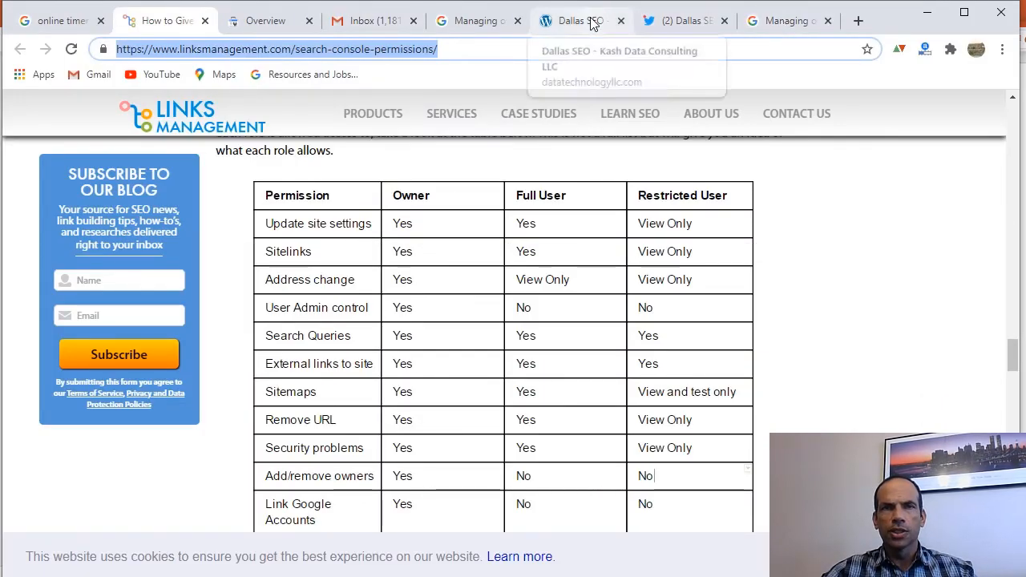
Step: Show the datatechnologyllc.com site in the 'Dallas SEO' tab, then return to the Overview tab
{"action": "left_click", "coordinate": [592, 82]}
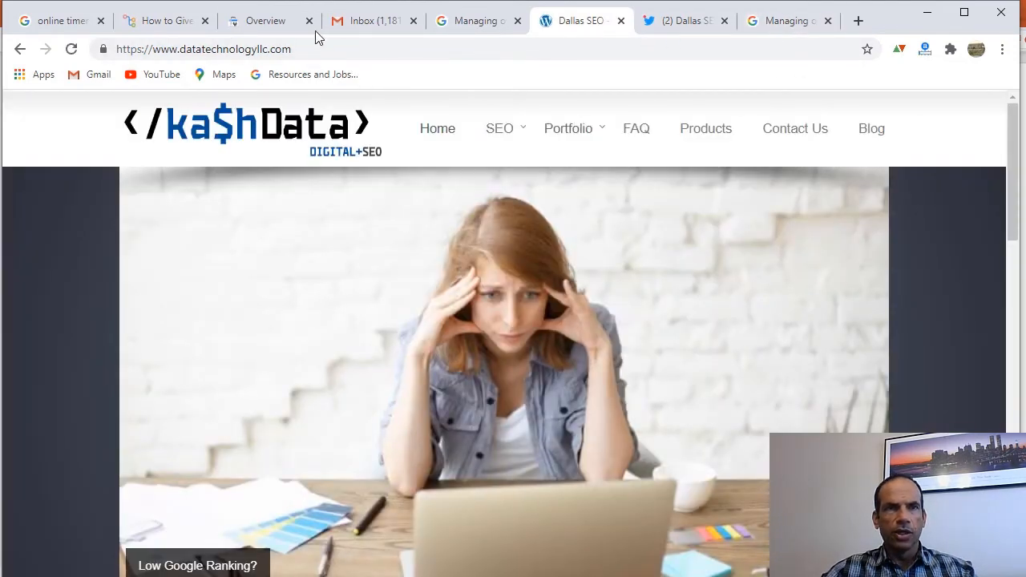
{"action": "left_click", "coordinate": [264, 21]}
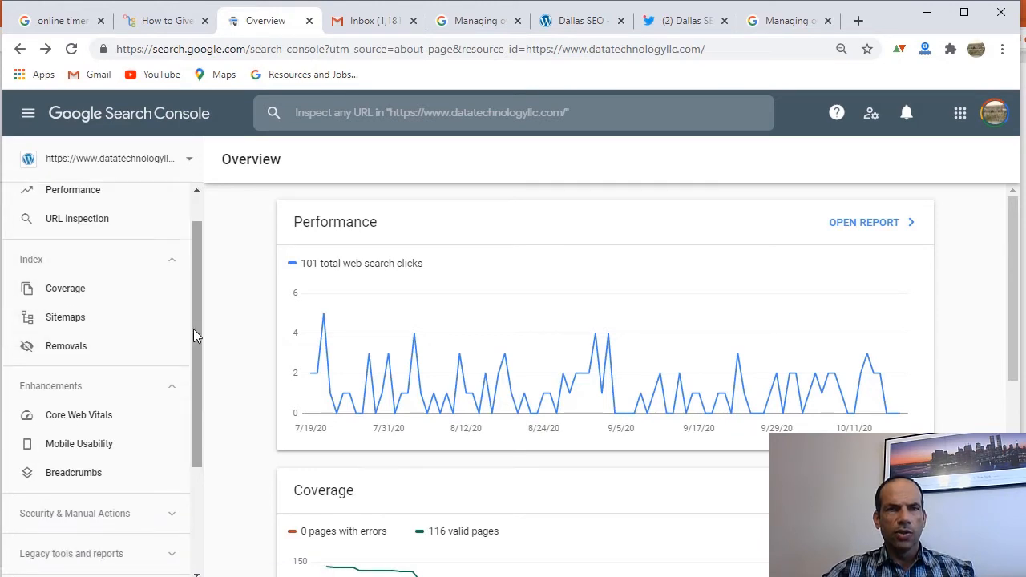
Step: Scroll the Overview's left navigation down toward Settings
{"action": "scroll", "scroll_direction": "down", "scroll_amount": 3}
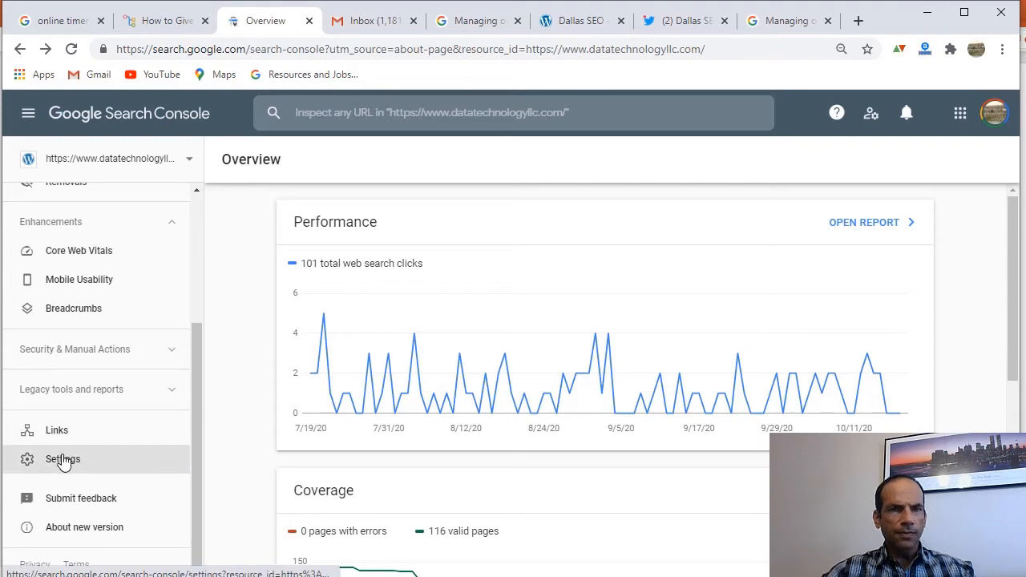
{"action": "mouse_move", "coordinate": [876, 113]}
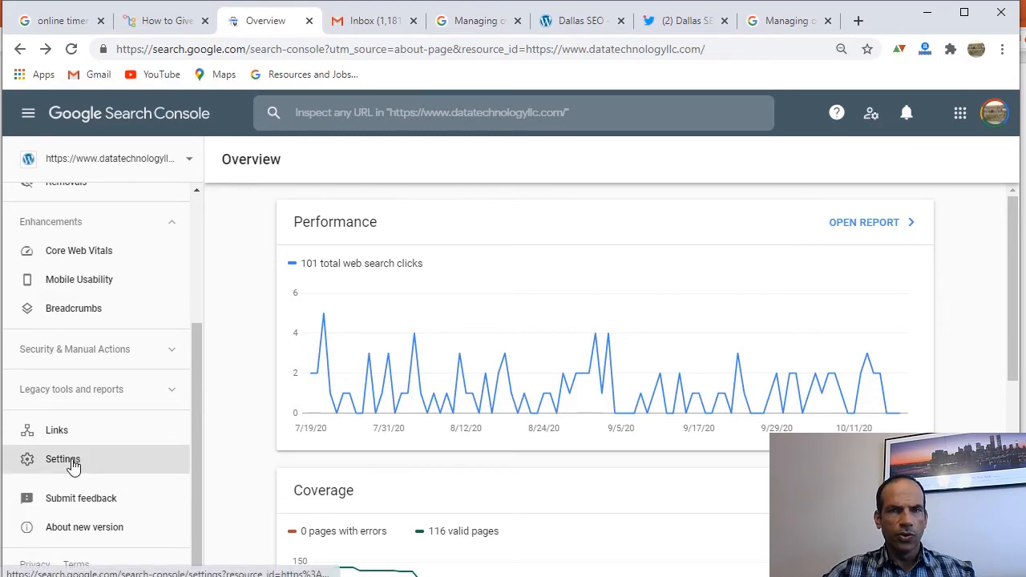
{"action": "mouse_move", "coordinate": [63, 459]}
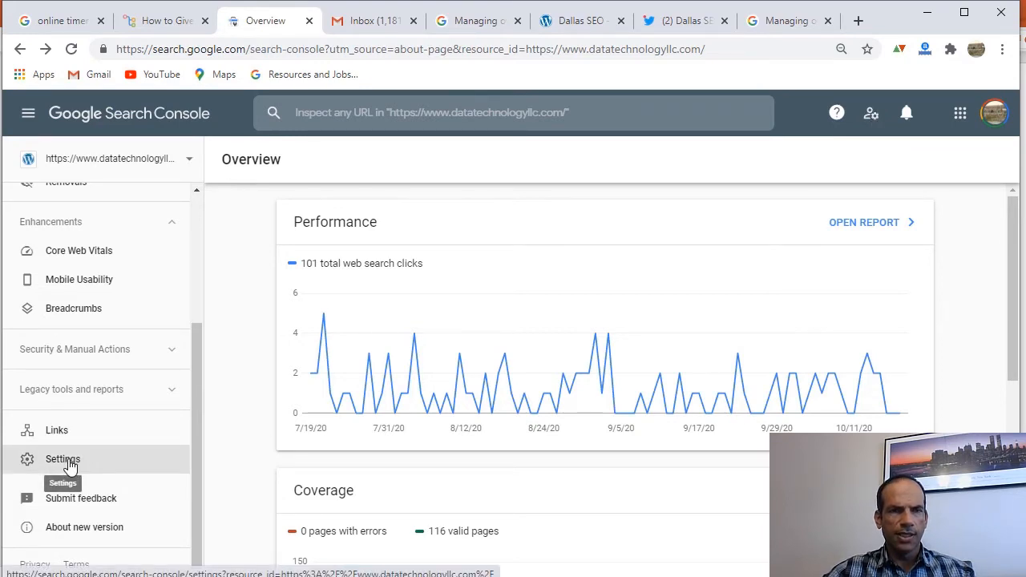
Step: Open Settings, then Users and permissions for datatechnologyllc.com
{"action": "left_click", "coordinate": [62, 458]}
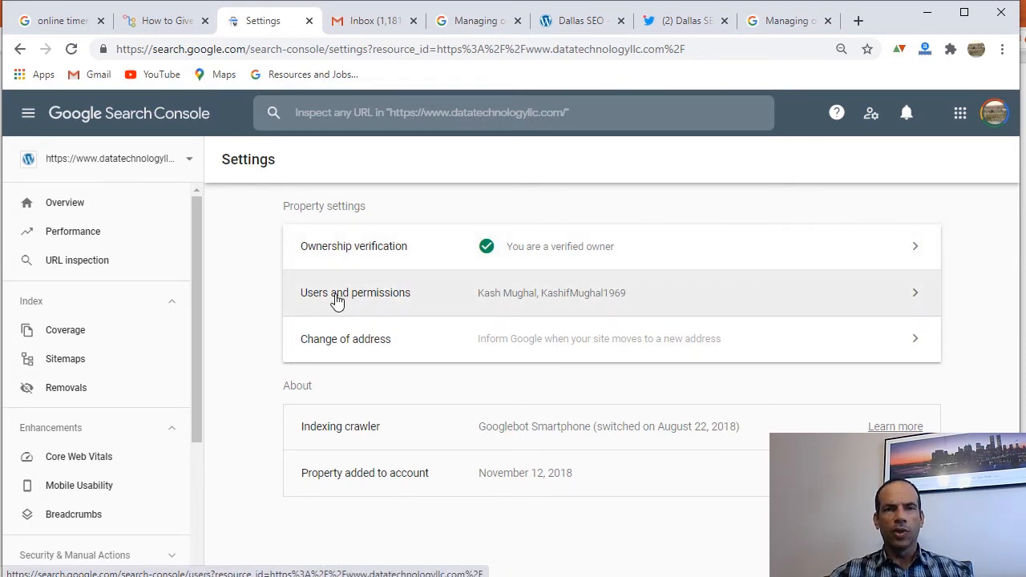
{"action": "mouse_move", "coordinate": [616, 305]}
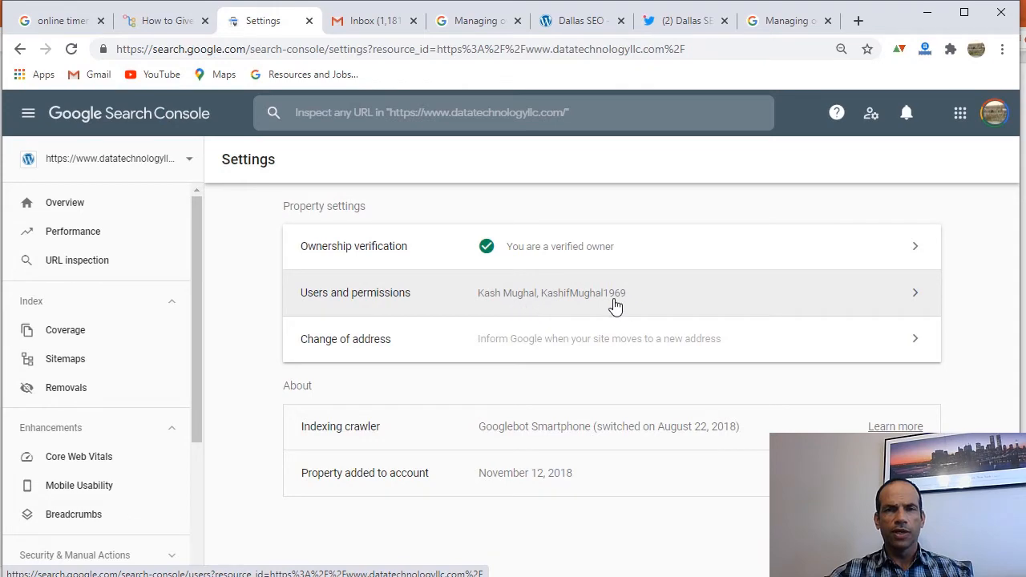
{"action": "mouse_move", "coordinate": [900, 315]}
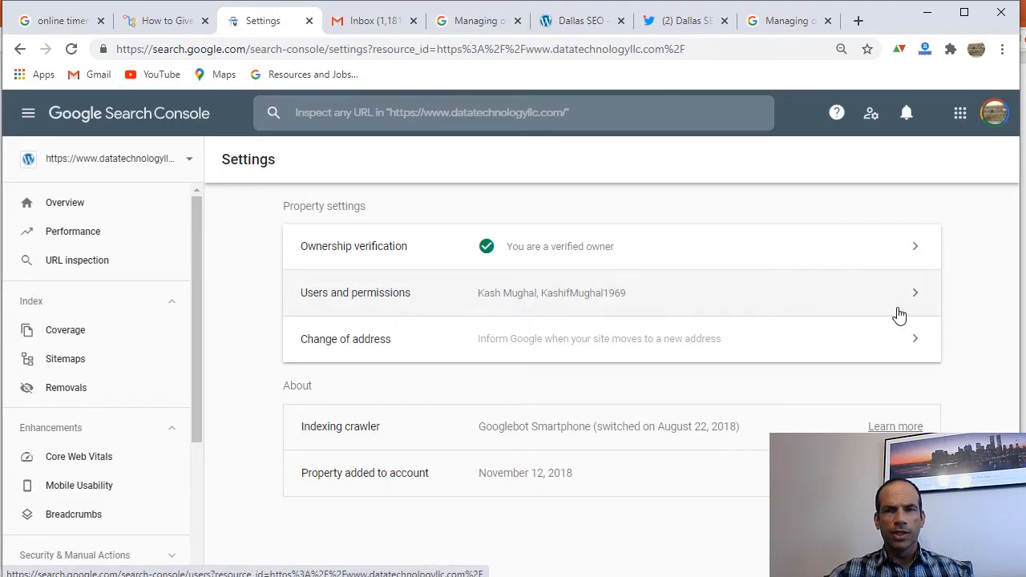
{"action": "left_click", "coordinate": [355, 293]}
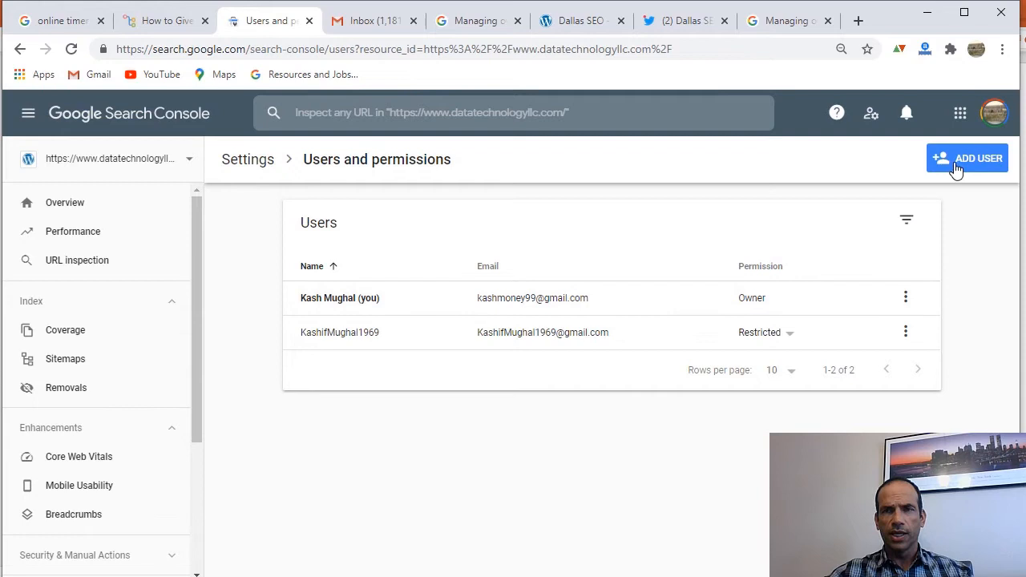
{"action": "mouse_move", "coordinate": [965, 165]}
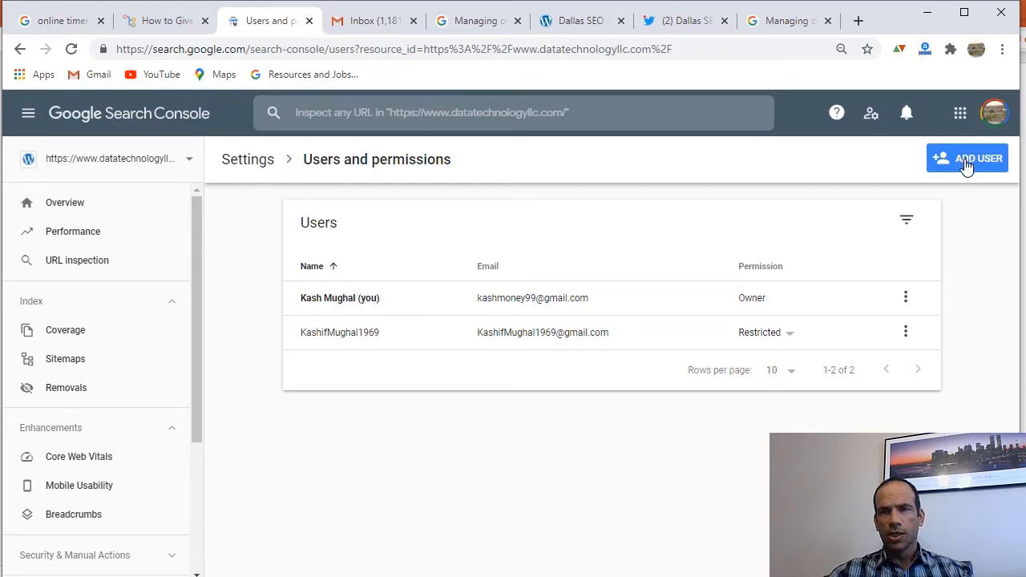
{"action": "left_click", "coordinate": [967, 158]}
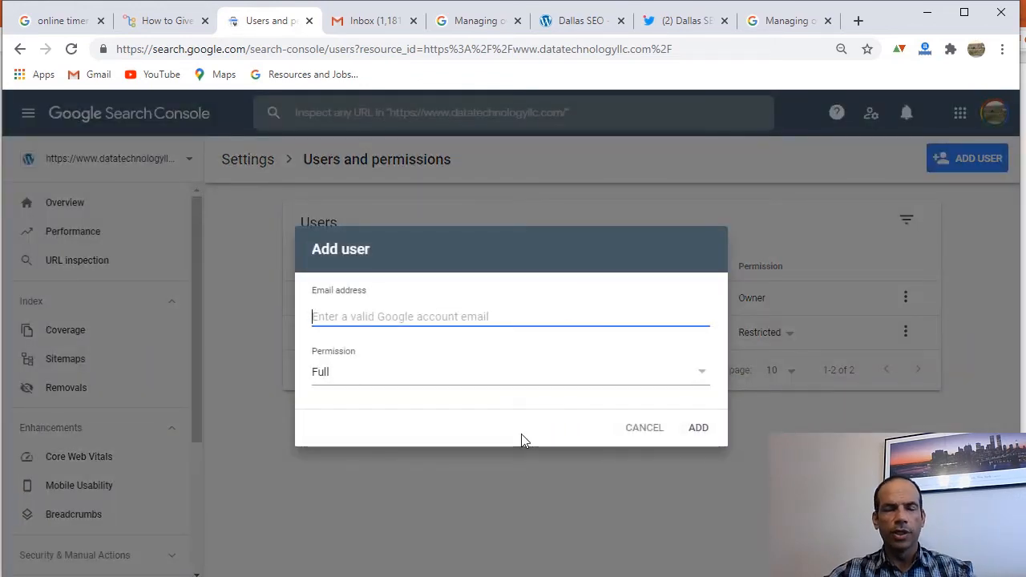
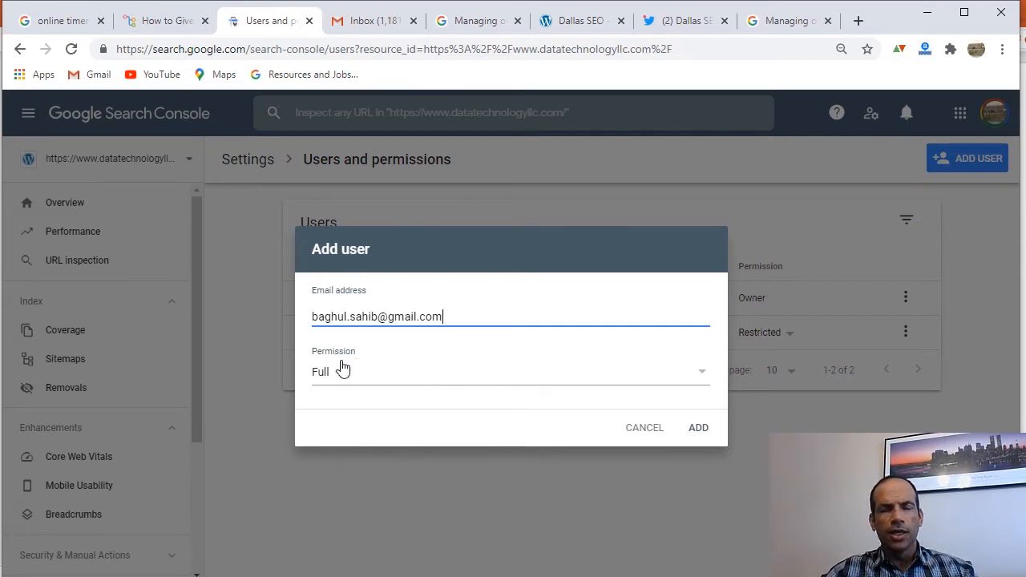
{"action": "mouse_move", "coordinate": [684, 368]}
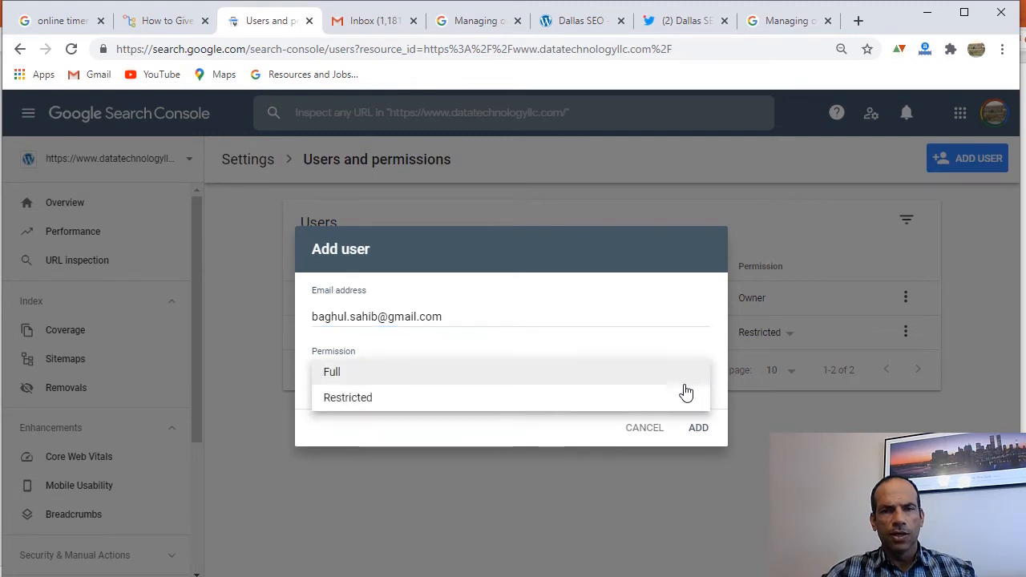
{"action": "left_click", "coordinate": [347, 397]}
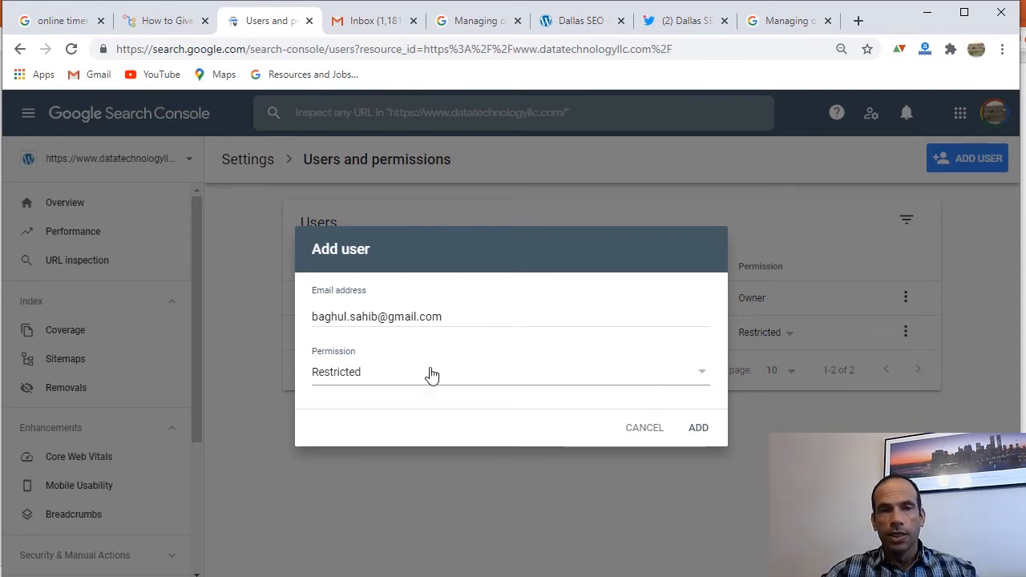
{"action": "mouse_move", "coordinate": [708, 435]}
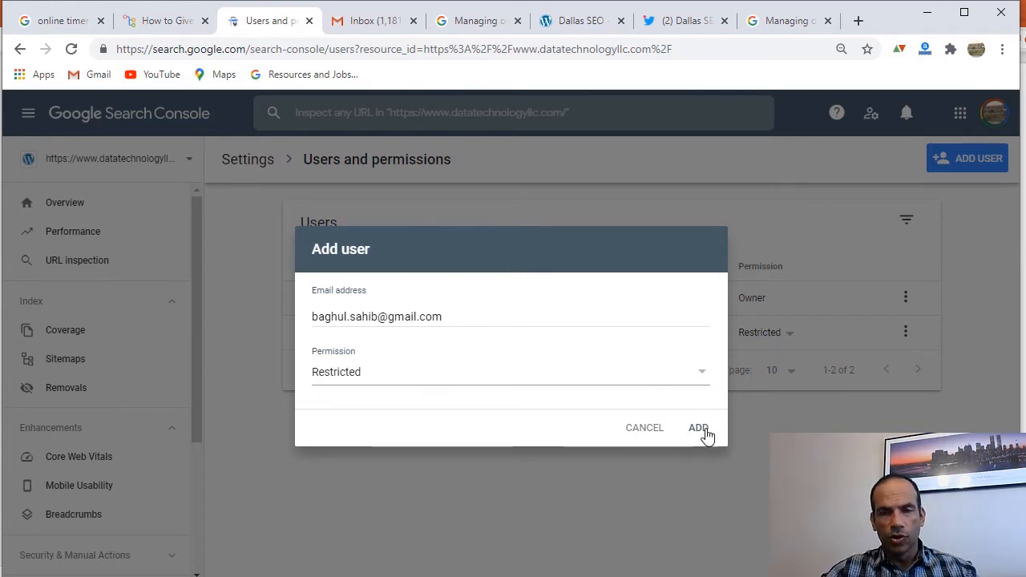
{"action": "left_click", "coordinate": [698, 427]}
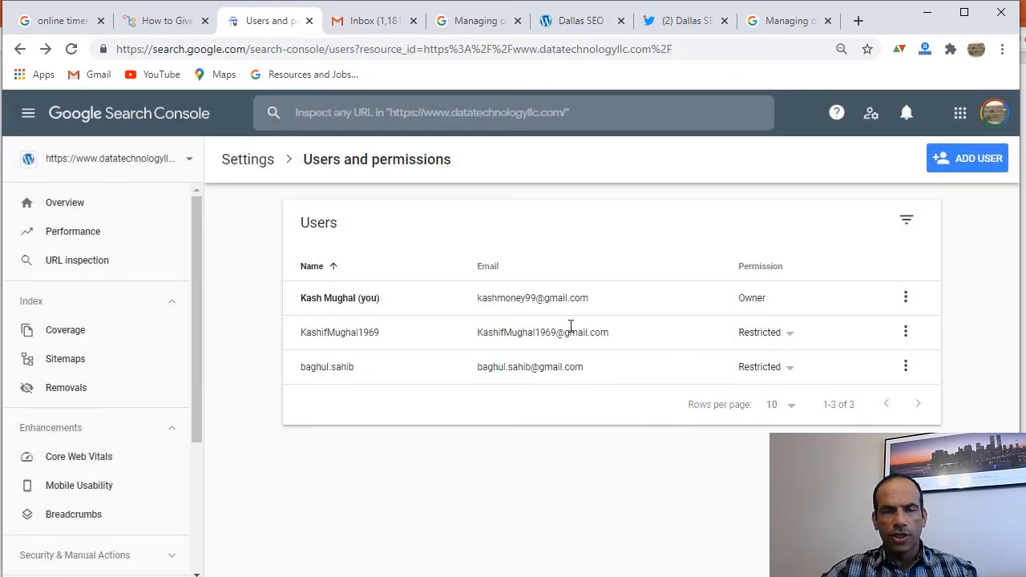
{"action": "mouse_move", "coordinate": [718, 503]}
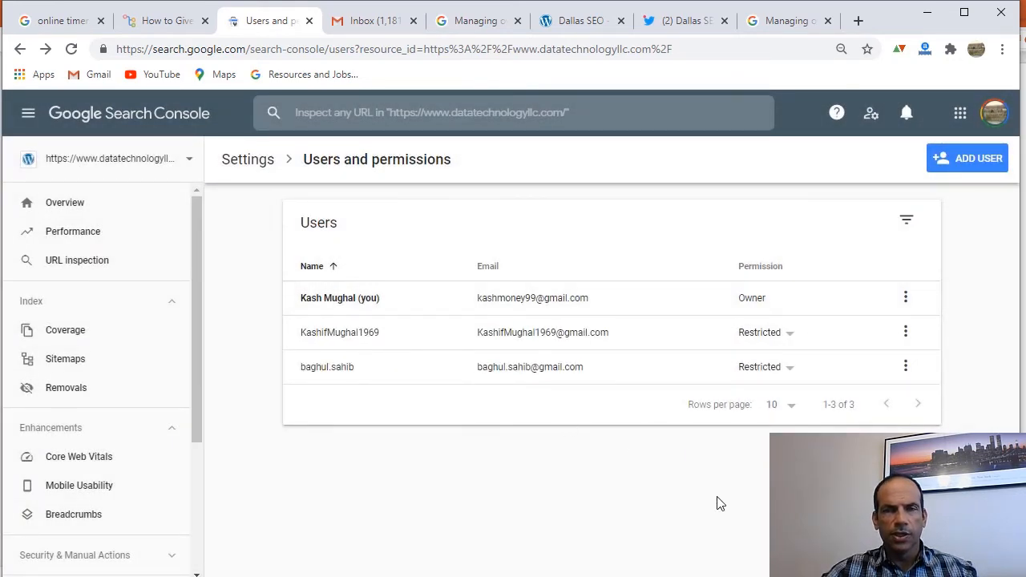
{"action": "mouse_move", "coordinate": [405, 375]}
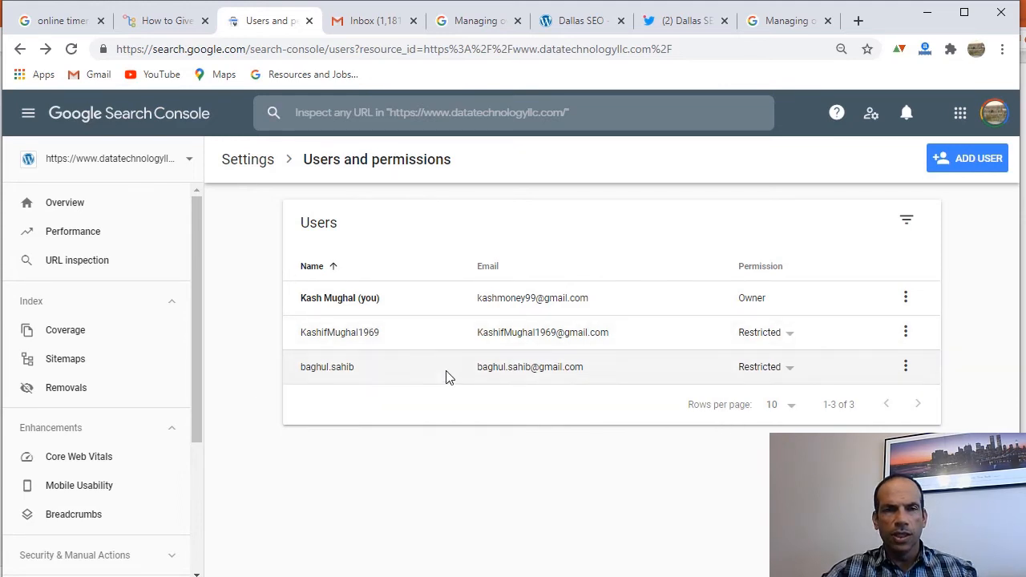
{"action": "mouse_move", "coordinate": [373, 20]}
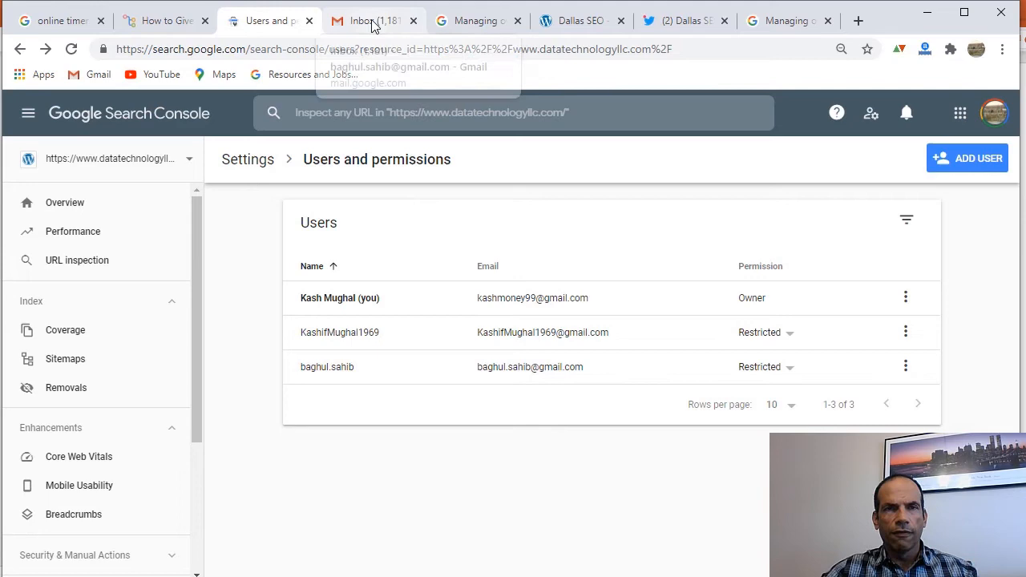
{"action": "left_click", "coordinate": [369, 20]}
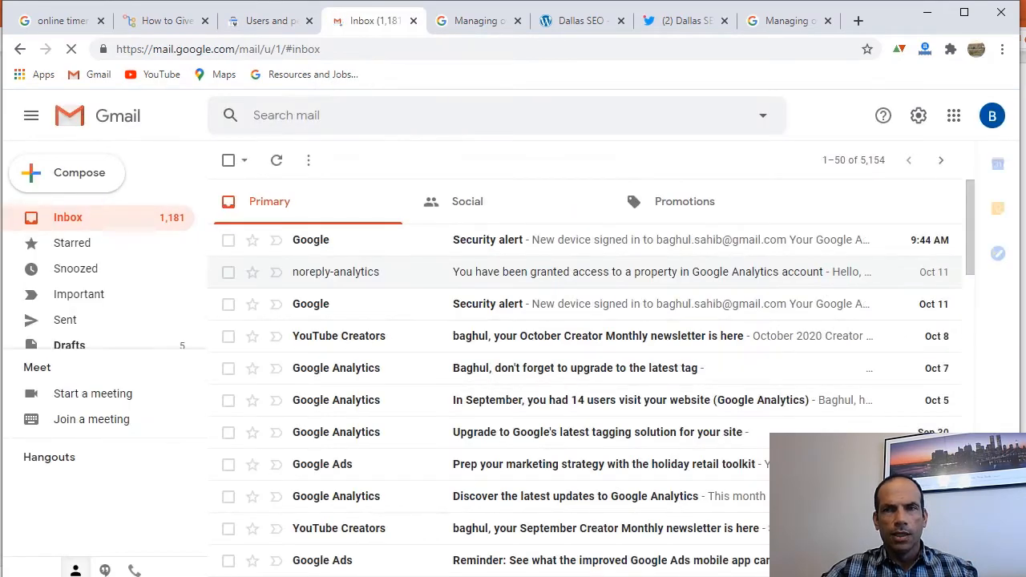
{"action": "left_click", "coordinate": [991, 115]}
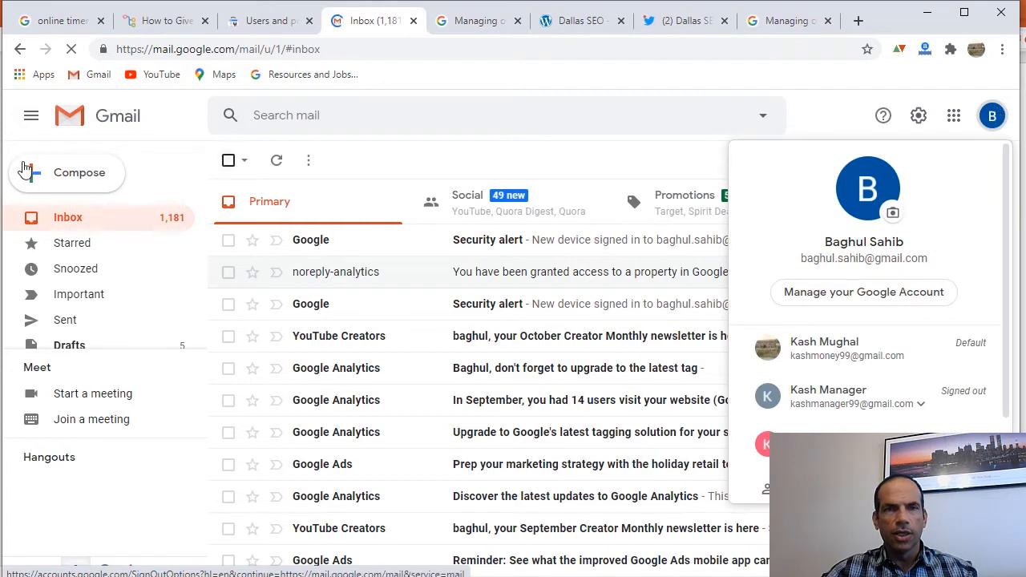
{"action": "left_click", "coordinate": [276, 160]}
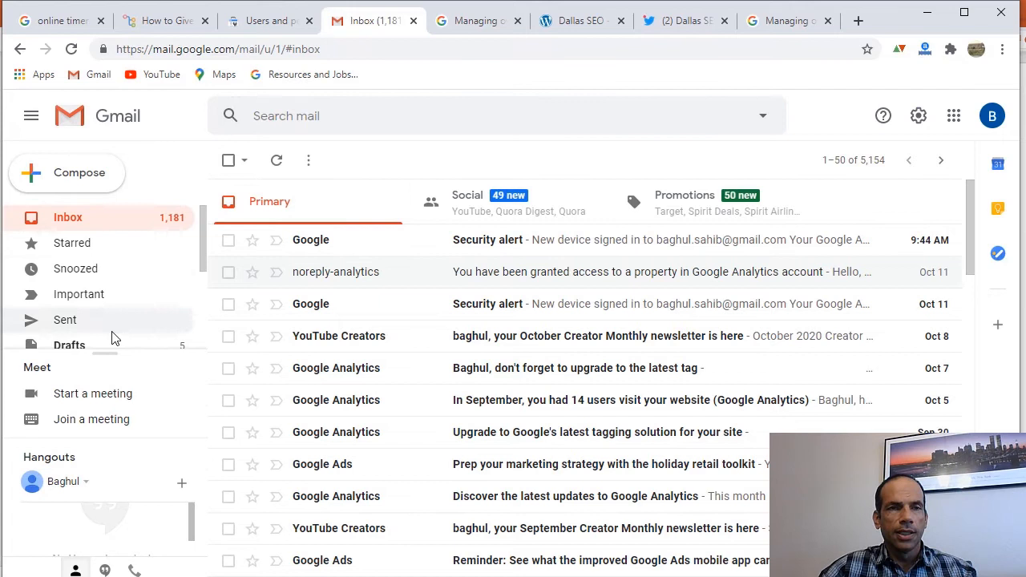
{"action": "mouse_move", "coordinate": [112, 376]}
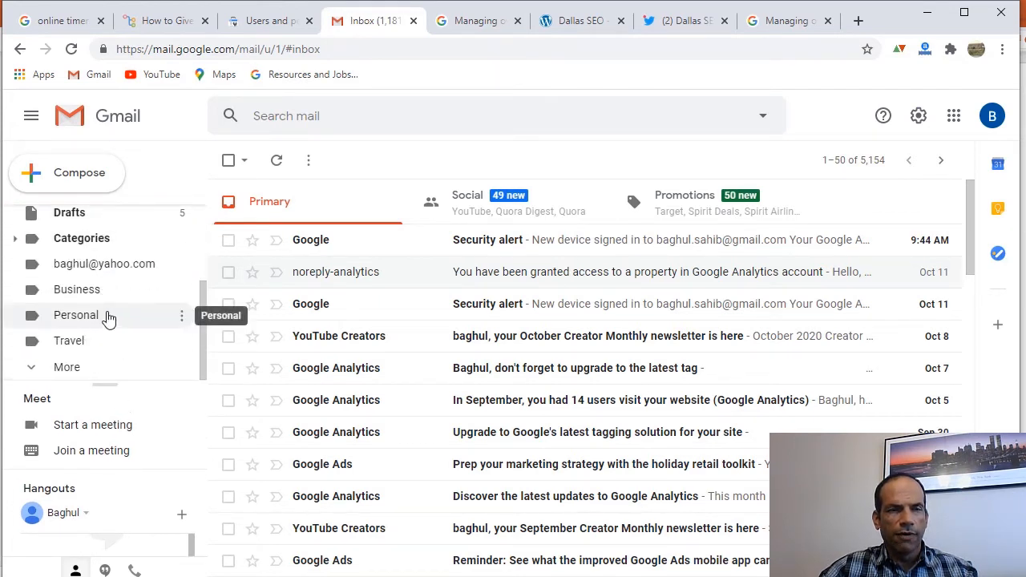
{"action": "left_click", "coordinate": [66, 366]}
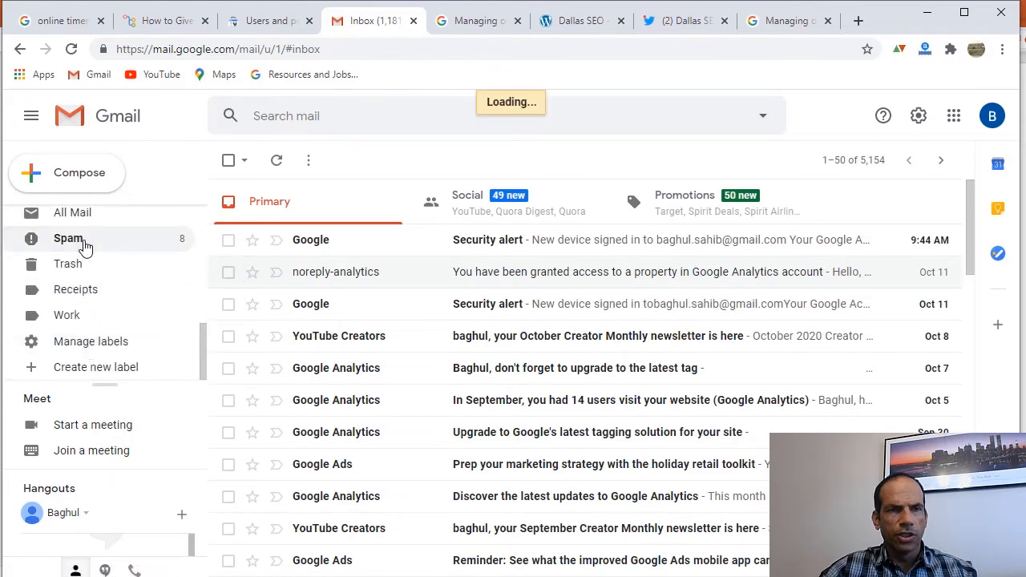
{"action": "left_click", "coordinate": [68, 238]}
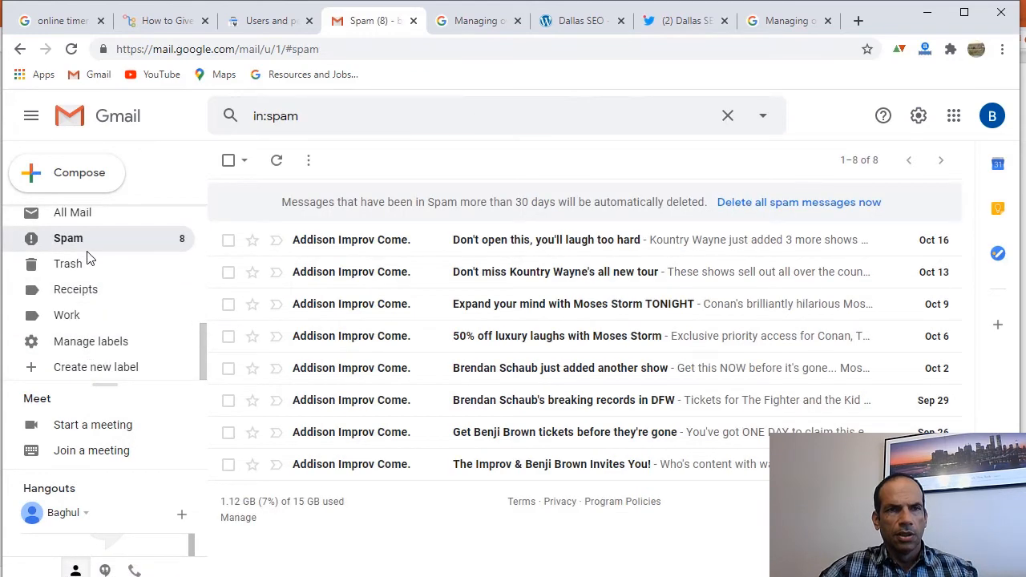
{"action": "left_click", "coordinate": [68, 264]}
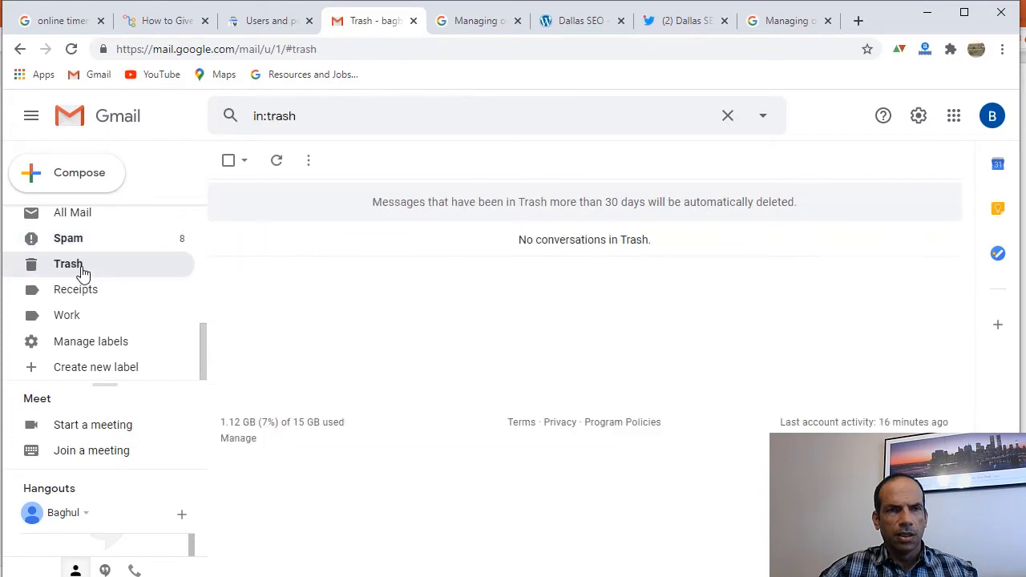
{"action": "left_click", "coordinate": [68, 238]}
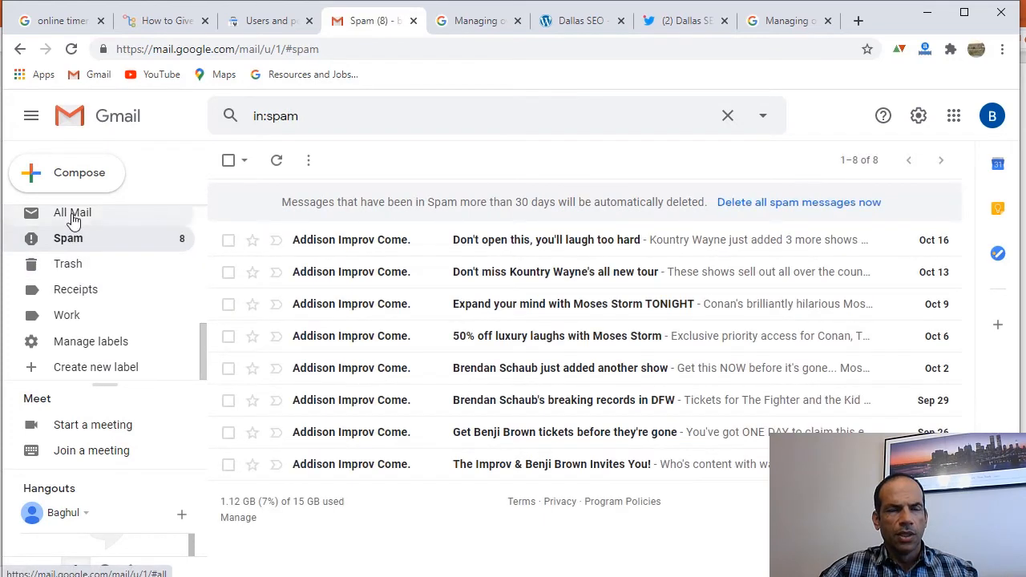
{"action": "left_click", "coordinate": [72, 213]}
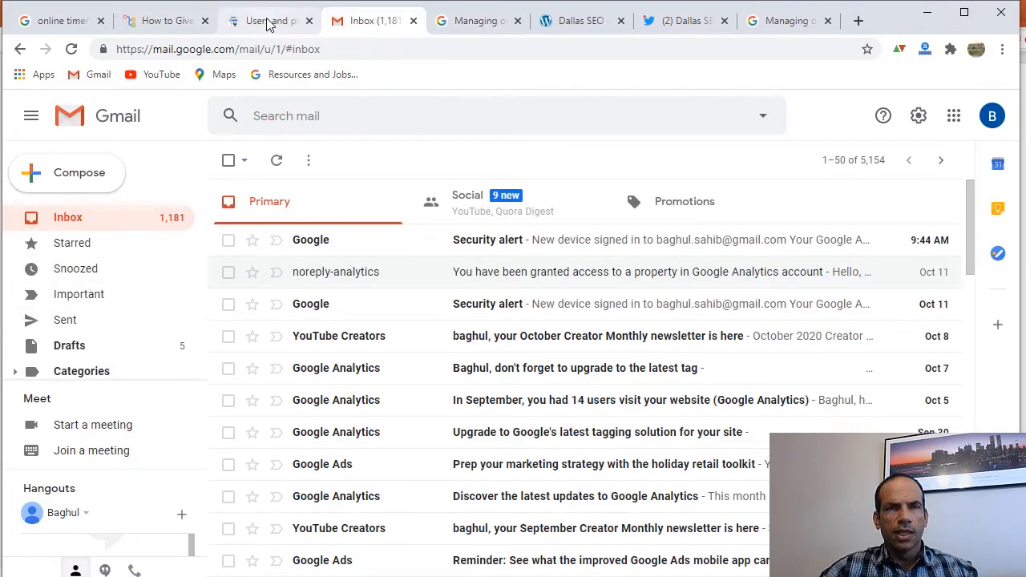
Step: Switch the Search Console tab to Baghul Sahib, reaching the datatechnologyllc.com no-access page
{"action": "left_click", "coordinate": [268, 20]}
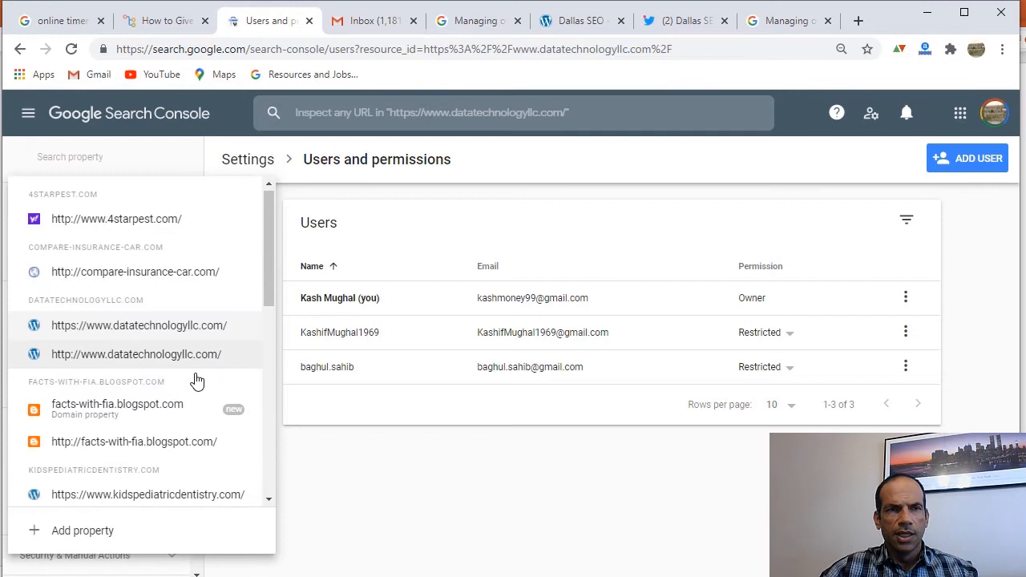
{"action": "scroll", "scroll_direction": "down", "scroll_amount": 3}
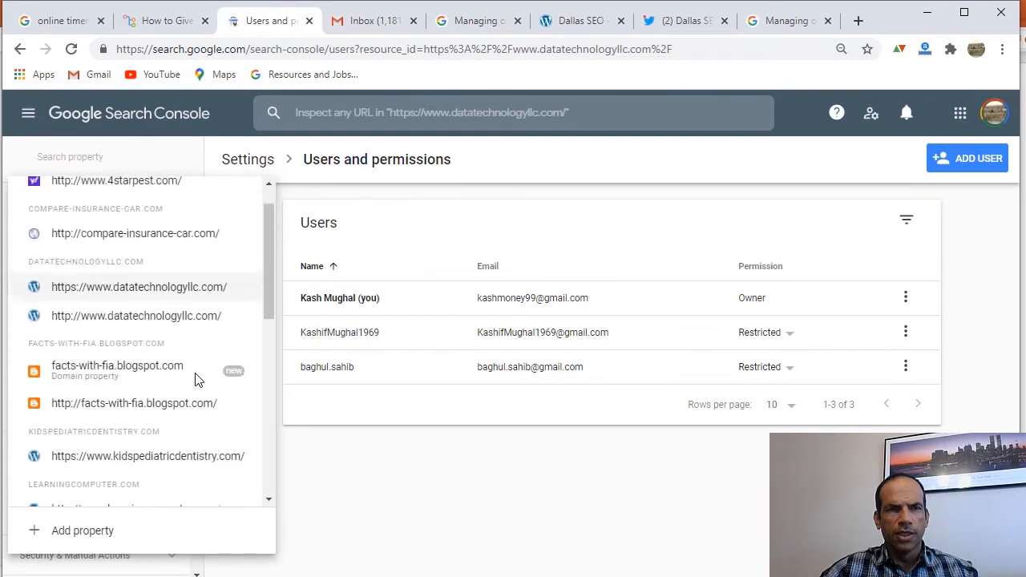
{"action": "left_click", "coordinate": [994, 113]}
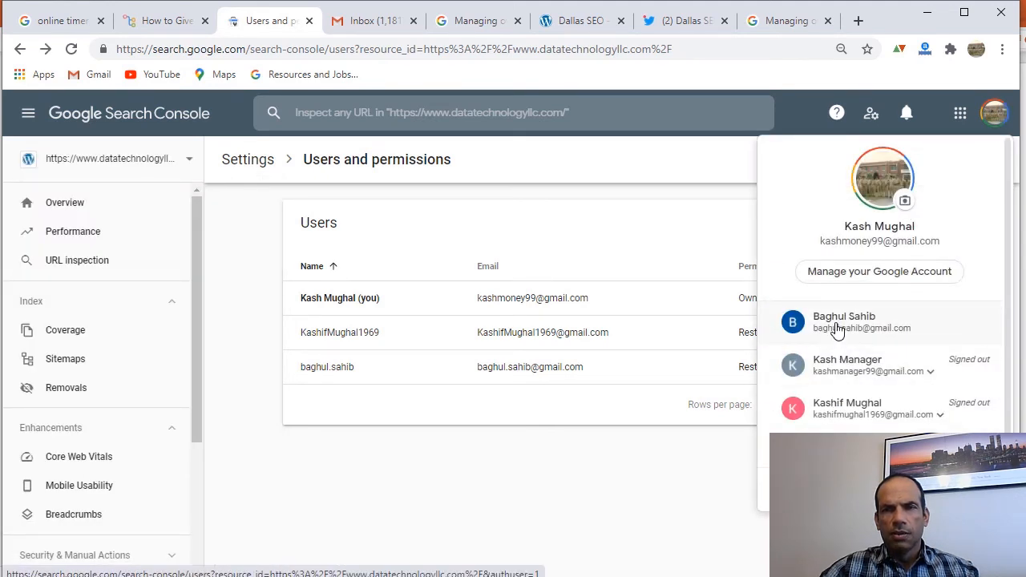
{"action": "left_click", "coordinate": [844, 322]}
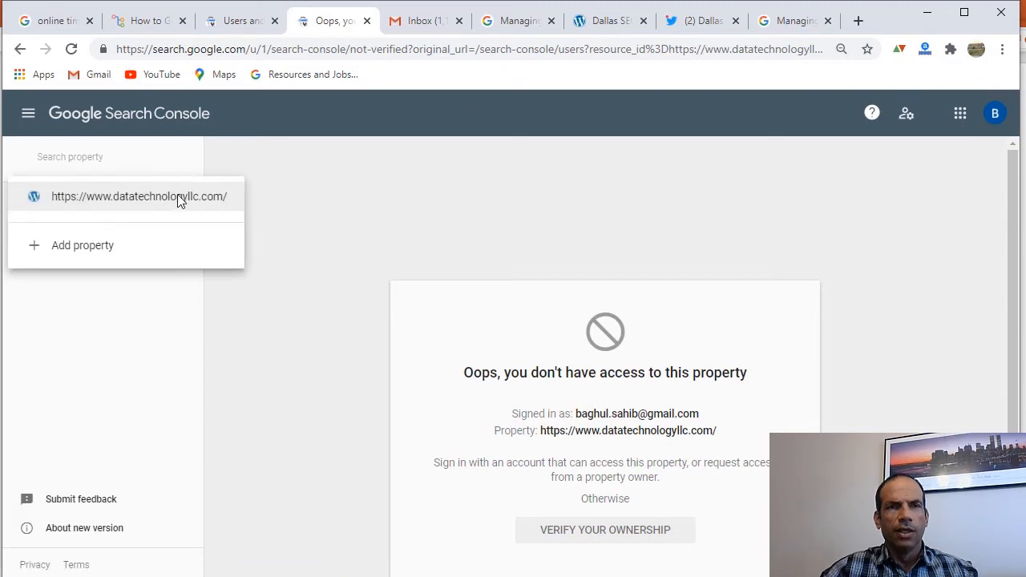
{"action": "left_click", "coordinate": [140, 197]}
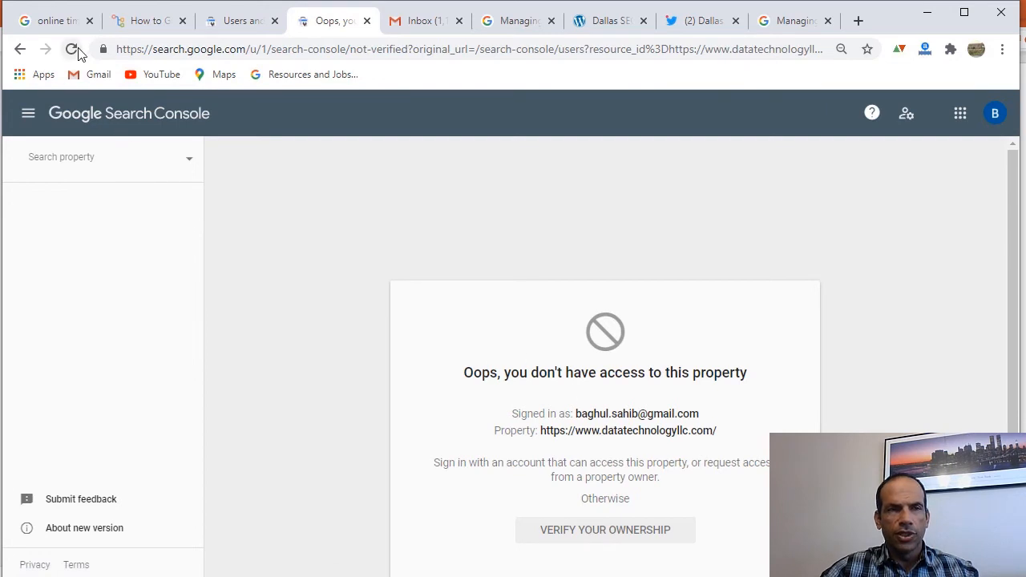
{"action": "left_click", "coordinate": [71, 49]}
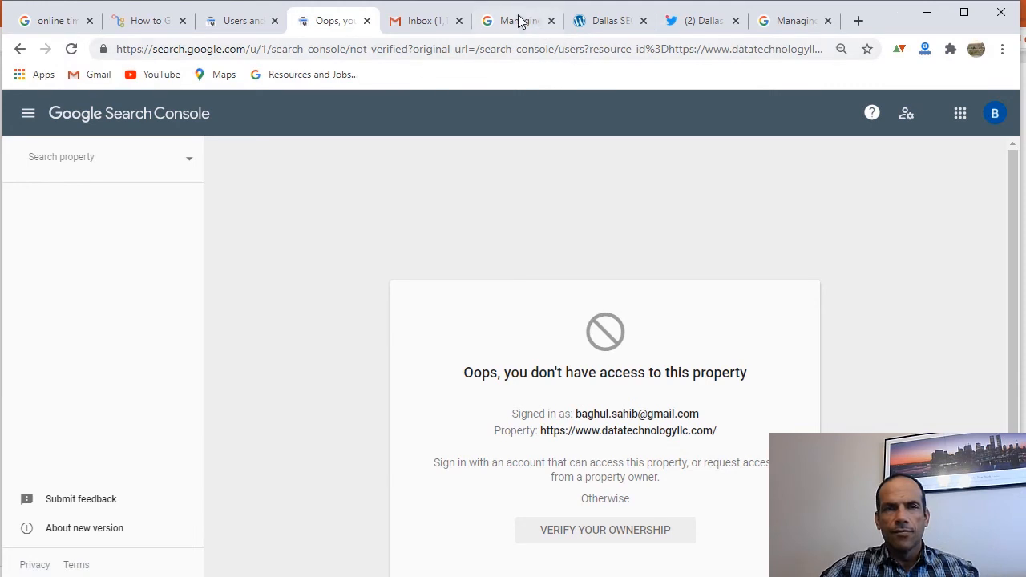
{"action": "left_click", "coordinate": [233, 20]}
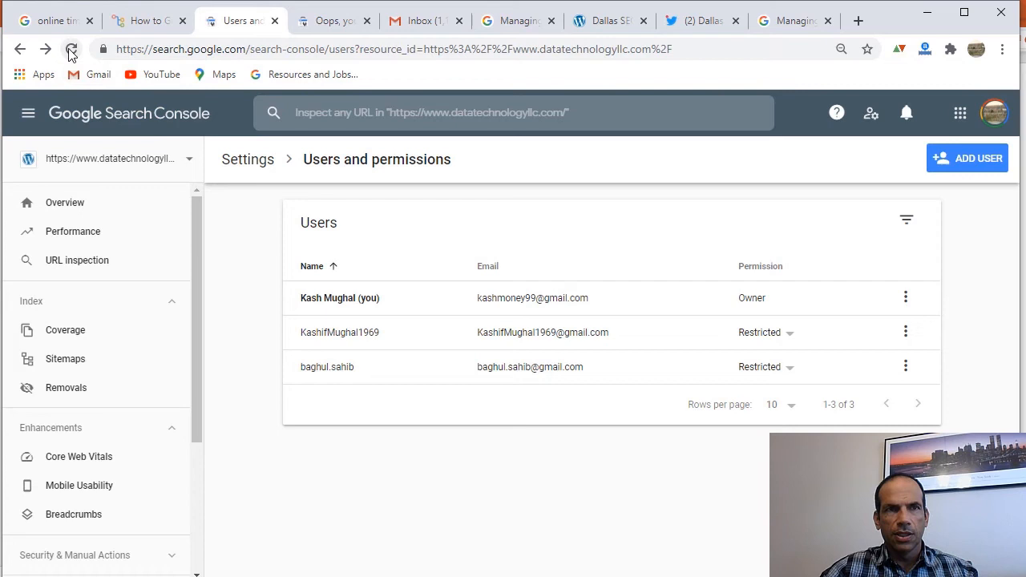
{"action": "left_click", "coordinate": [71, 49]}
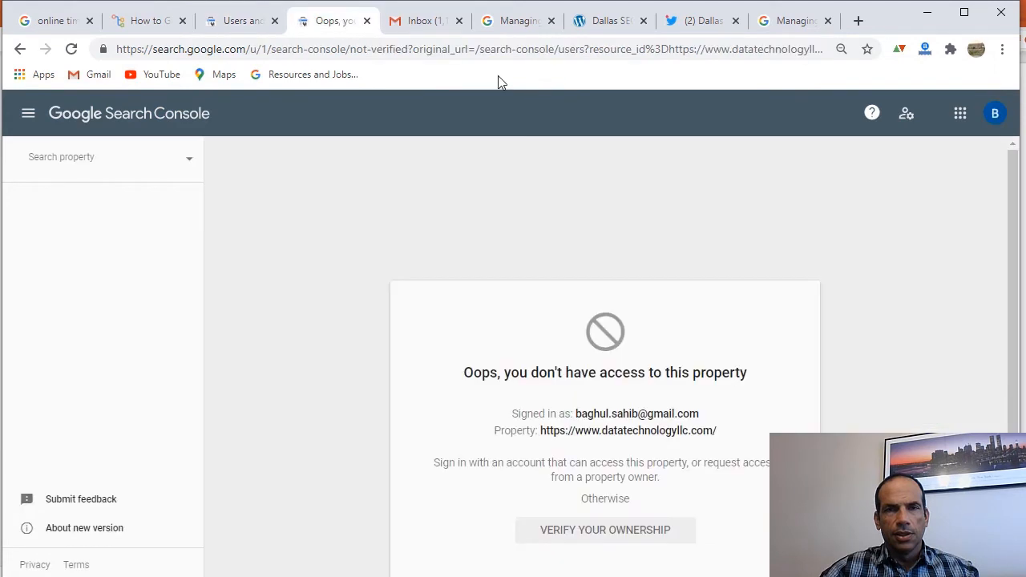
{"action": "left_click", "coordinate": [994, 112]}
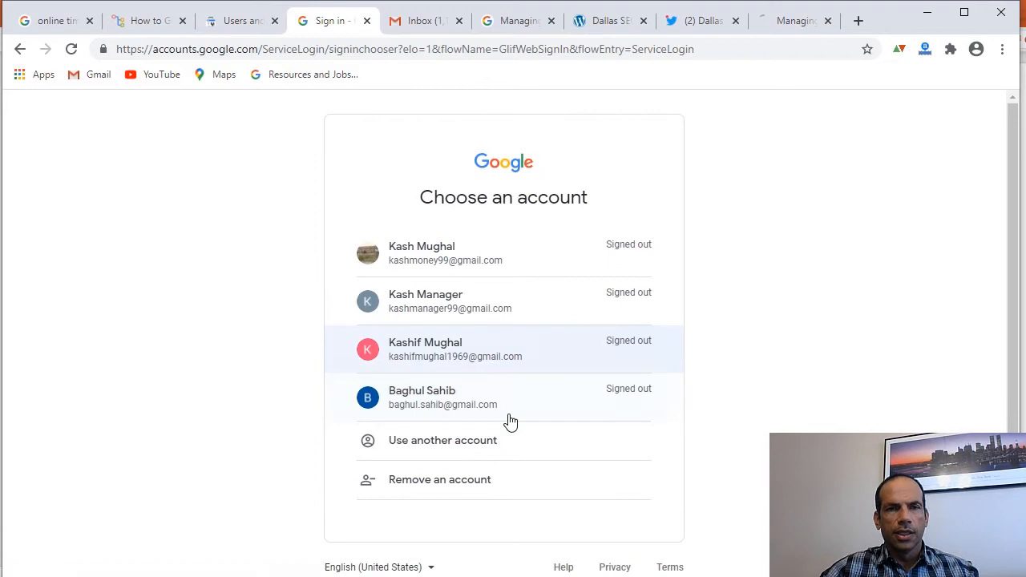
Step: Sign in again as Baghul Sahib with the account password
{"action": "left_click", "coordinate": [421, 397]}
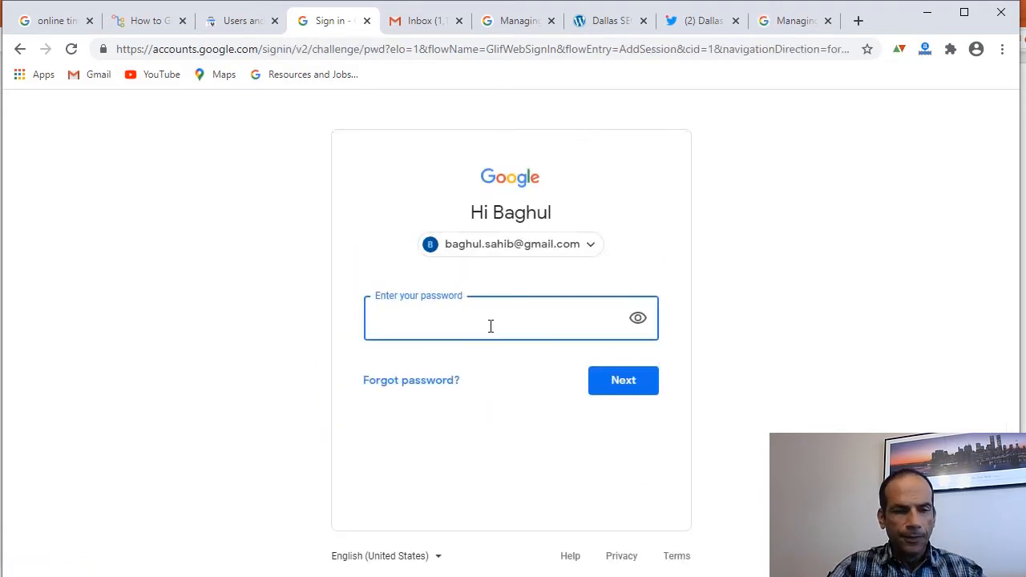
{"action": "type", "text": "••"}
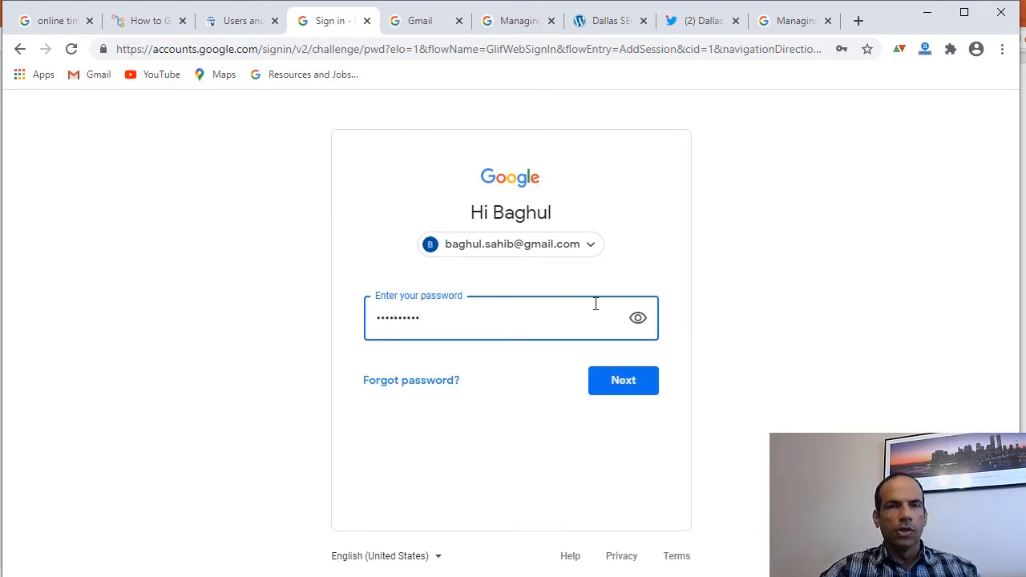
{"action": "left_click", "coordinate": [622, 380]}
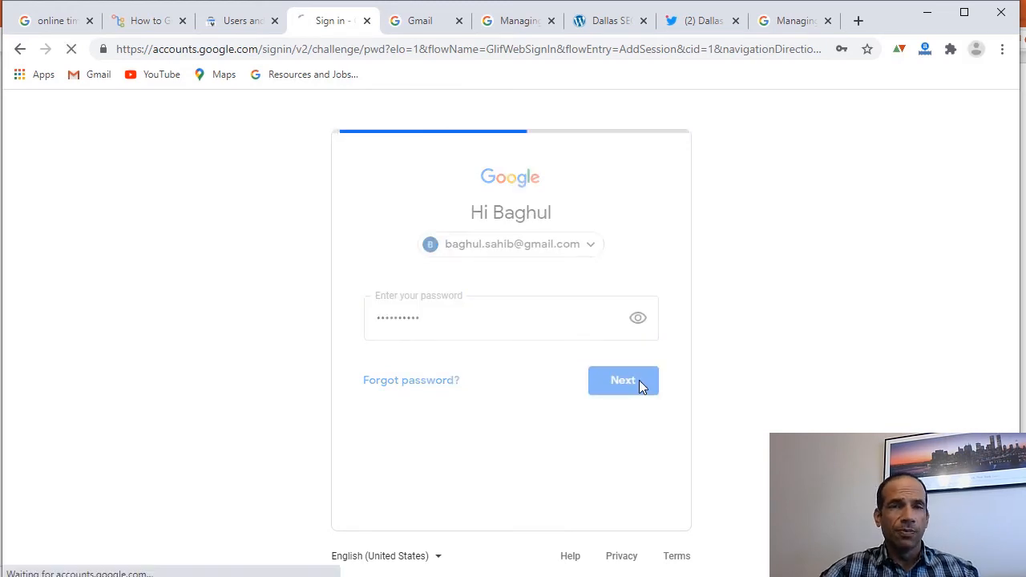
{"action": "left_click", "coordinate": [623, 380]}
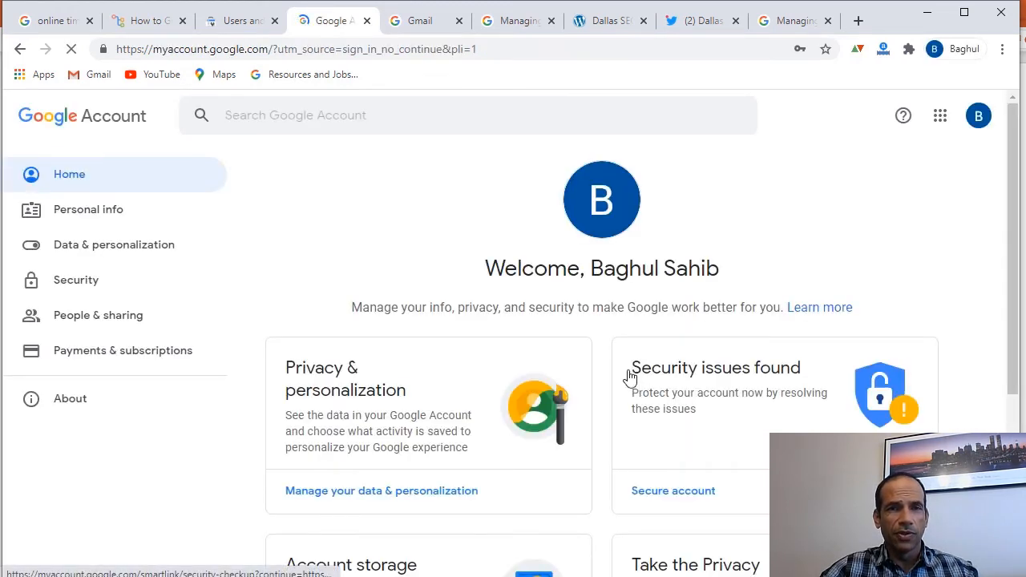
Step: Search Google for 'search console' as Baghul Sahib, using the address bar and apps grid
{"action": "left_click", "coordinate": [321, 49]}
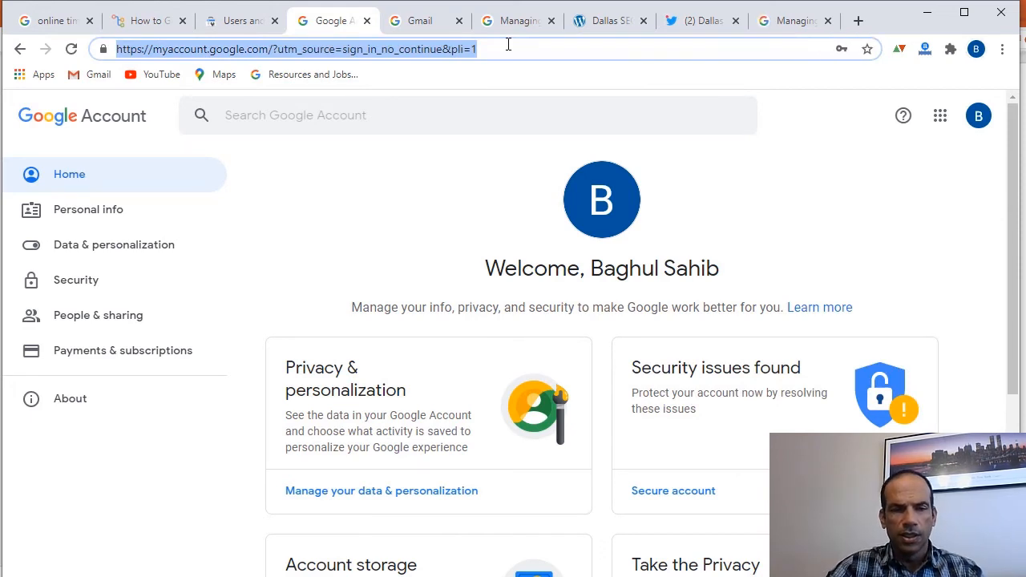
{"action": "mouse_move", "coordinate": [745, 235]}
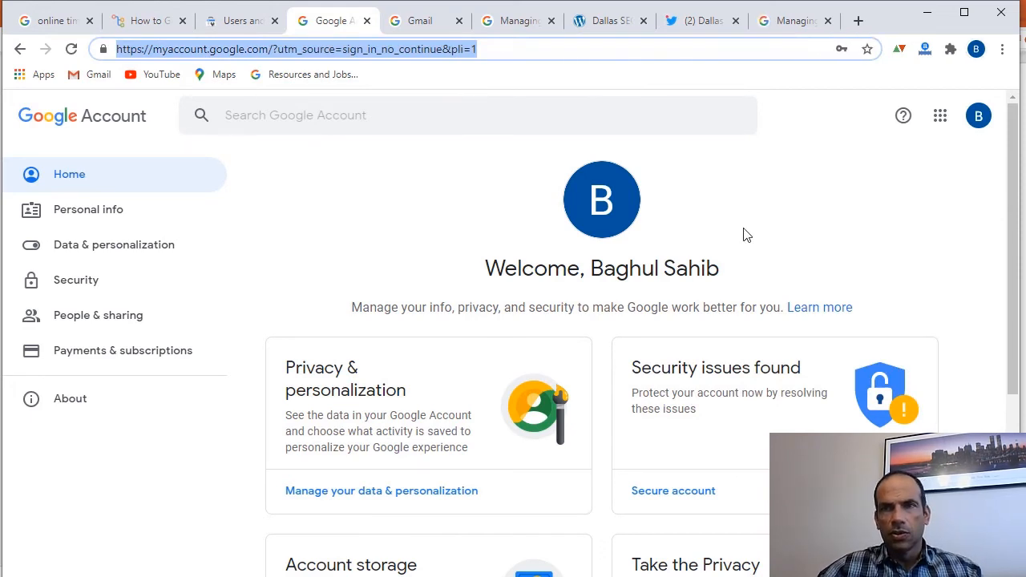
{"action": "left_click", "coordinate": [939, 114]}
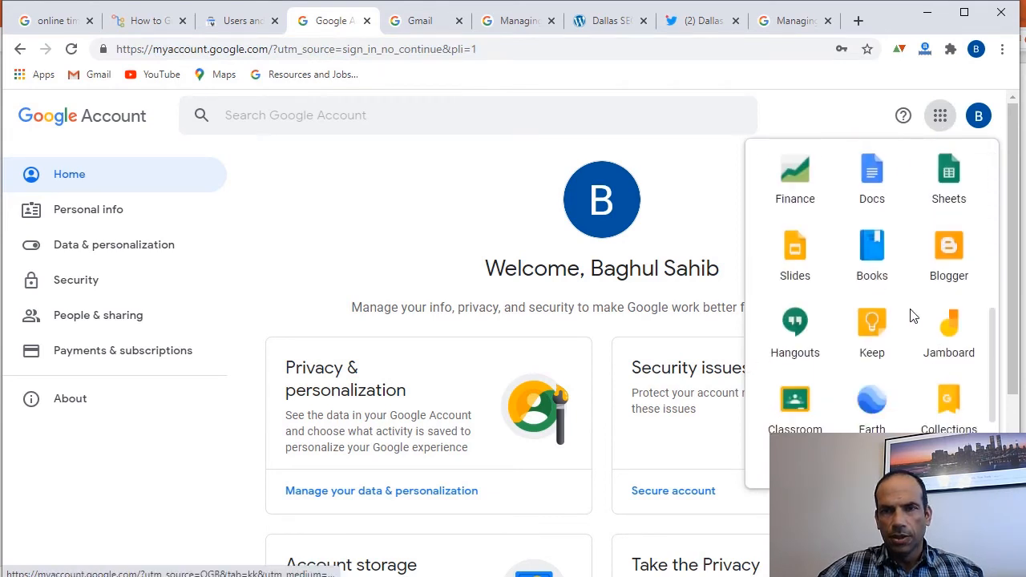
{"action": "scroll", "scroll_direction": "down", "scroll_amount": 3}
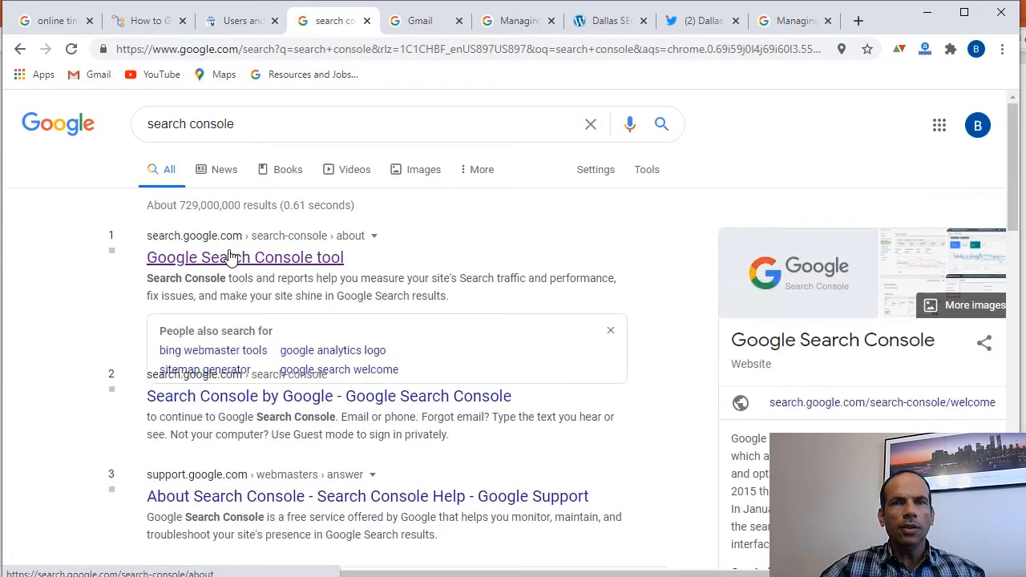
Step: Open the Google Search Console result and dismiss the welcome screen with START
{"action": "left_click", "coordinate": [245, 257]}
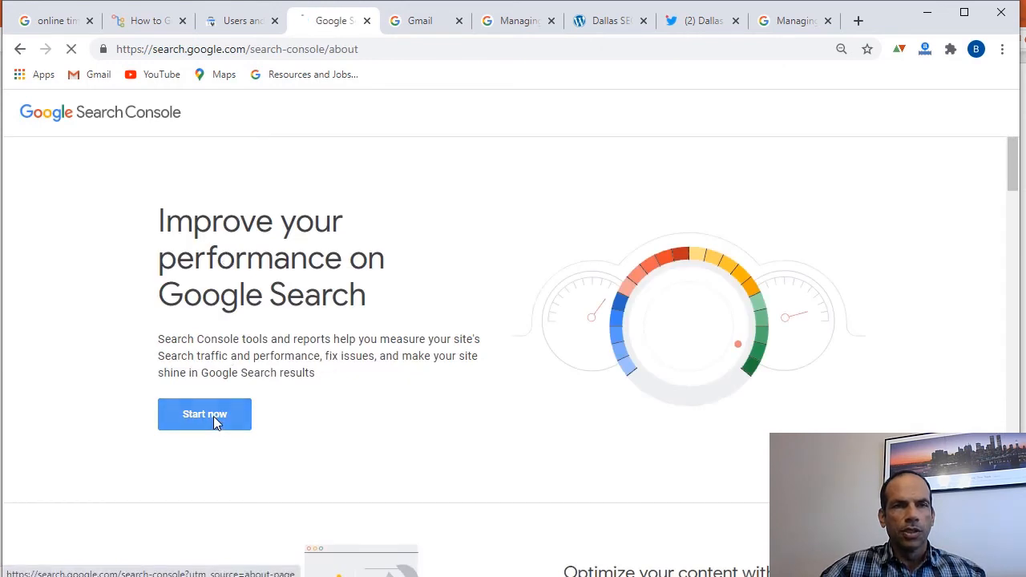
{"action": "left_click", "coordinate": [204, 414]}
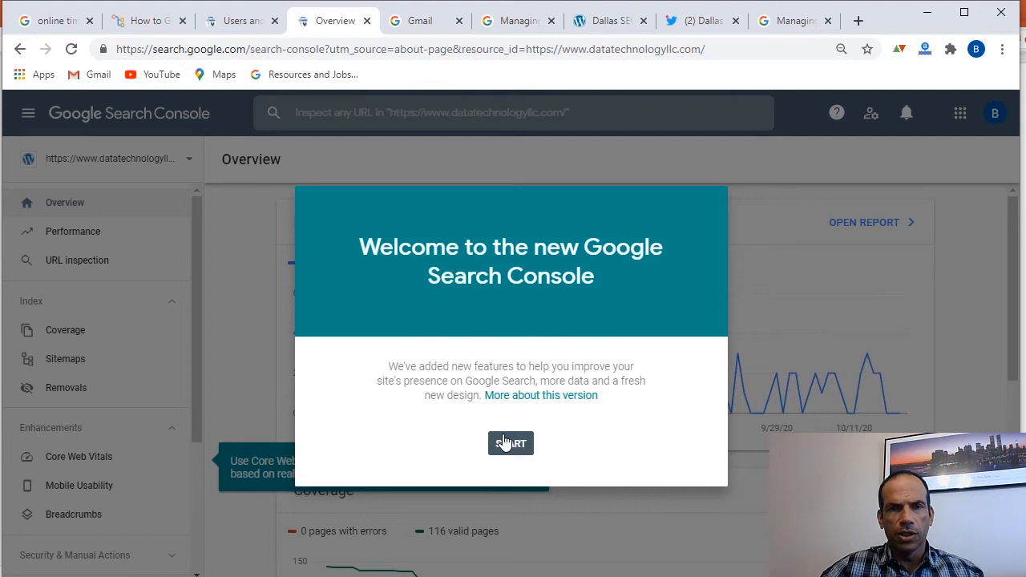
{"action": "left_click", "coordinate": [511, 443]}
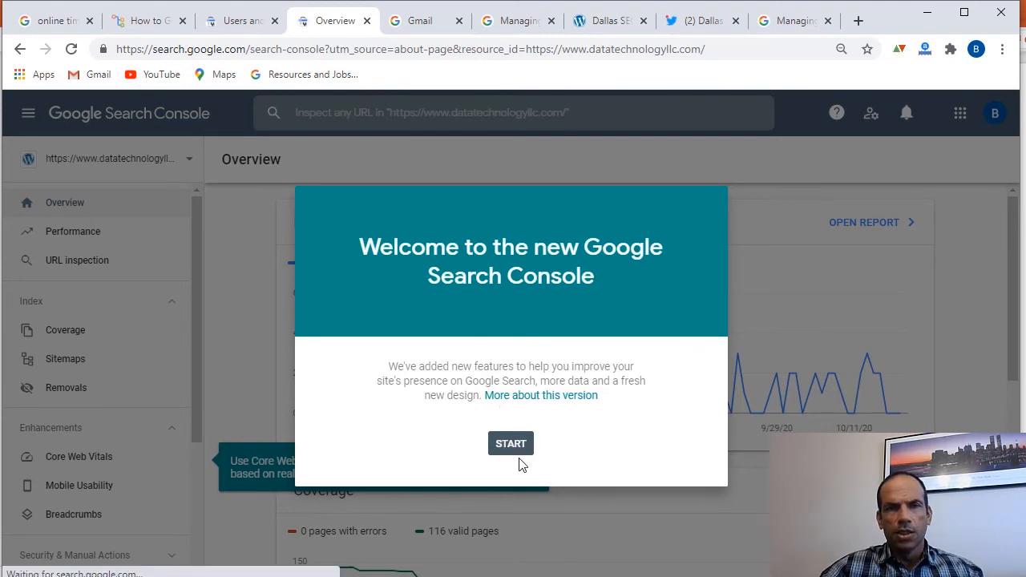
{"action": "mouse_move", "coordinate": [513, 453]}
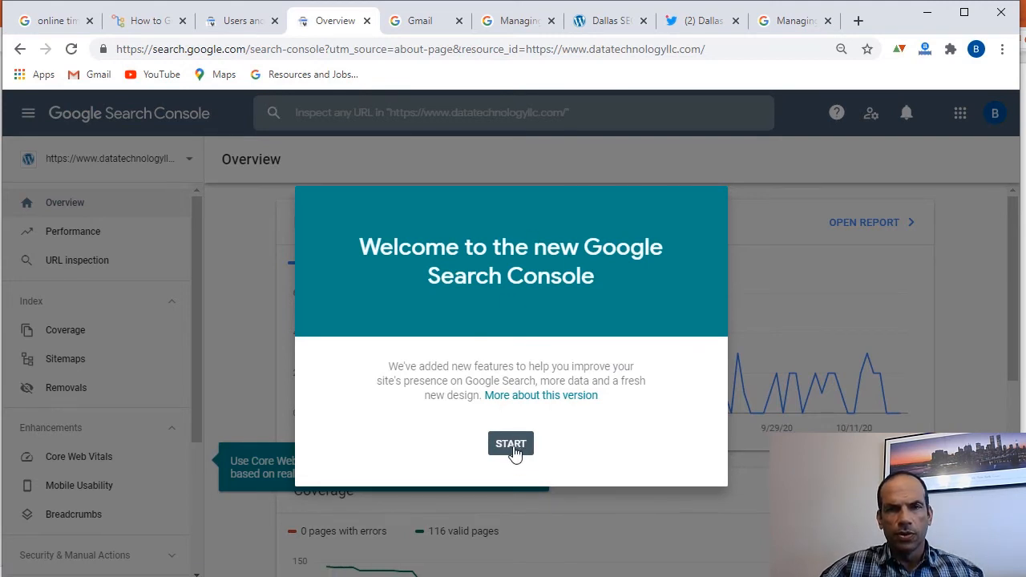
{"action": "left_click", "coordinate": [510, 444]}
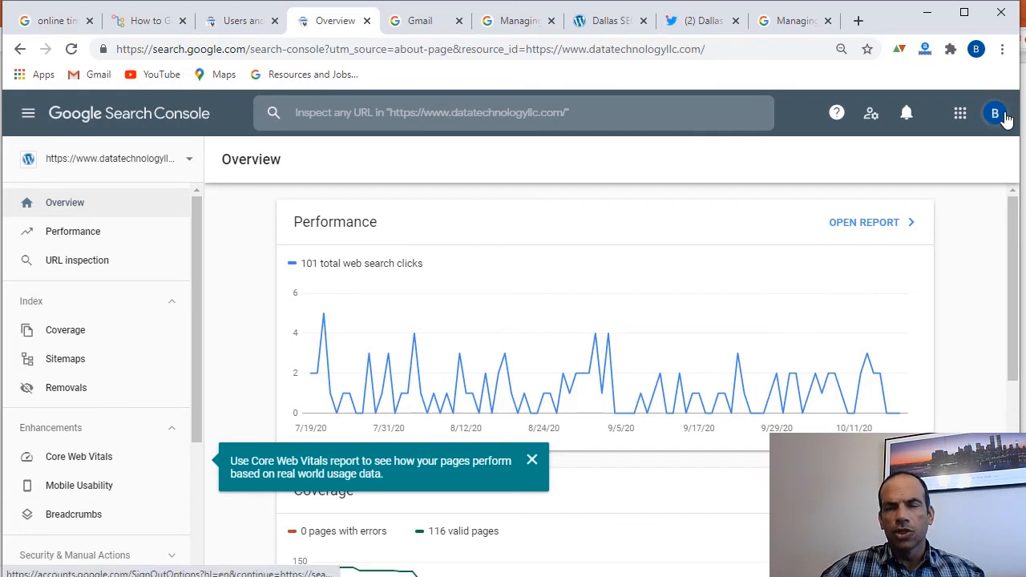
Step: View the Performance report showing 101 total clicks and 111K impressions
{"action": "left_click", "coordinate": [994, 112]}
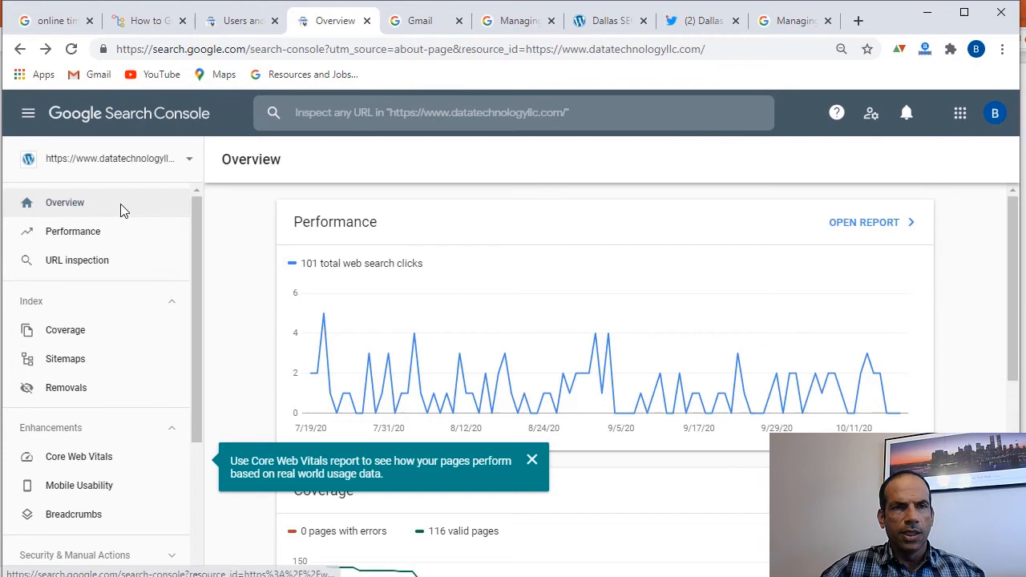
{"action": "mouse_move", "coordinate": [165, 302]}
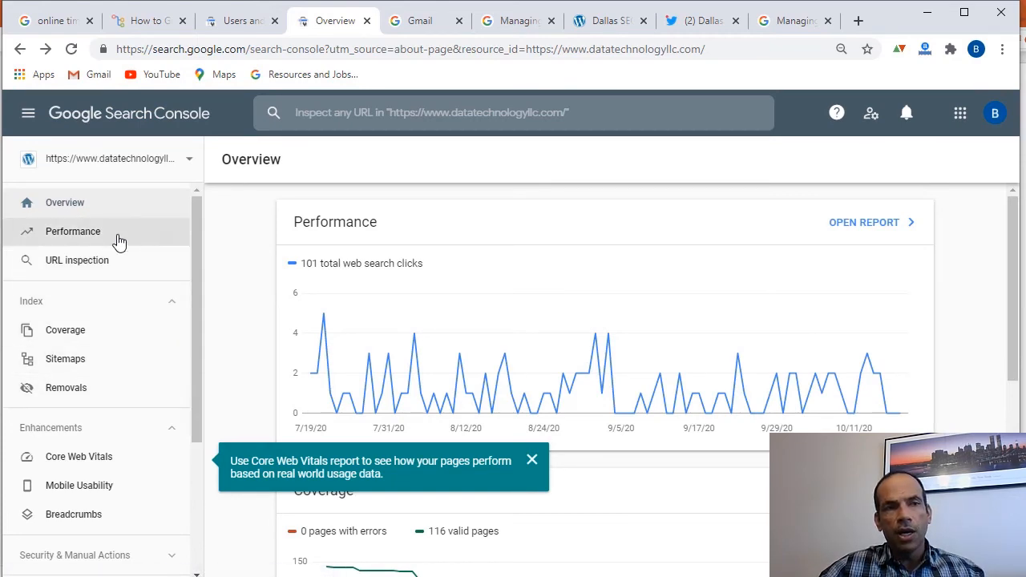
{"action": "left_click", "coordinate": [73, 230]}
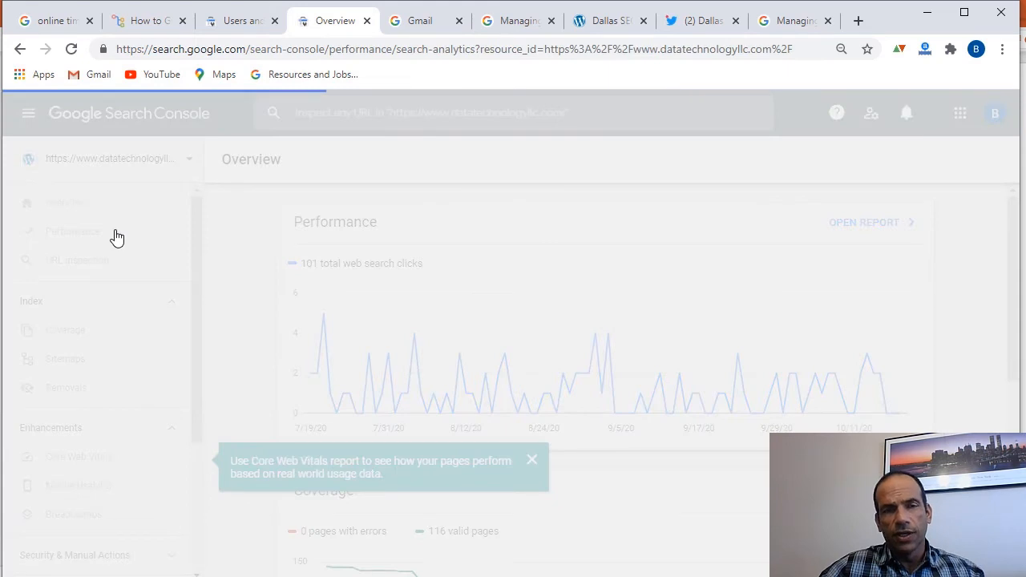
{"action": "left_click", "coordinate": [72, 231]}
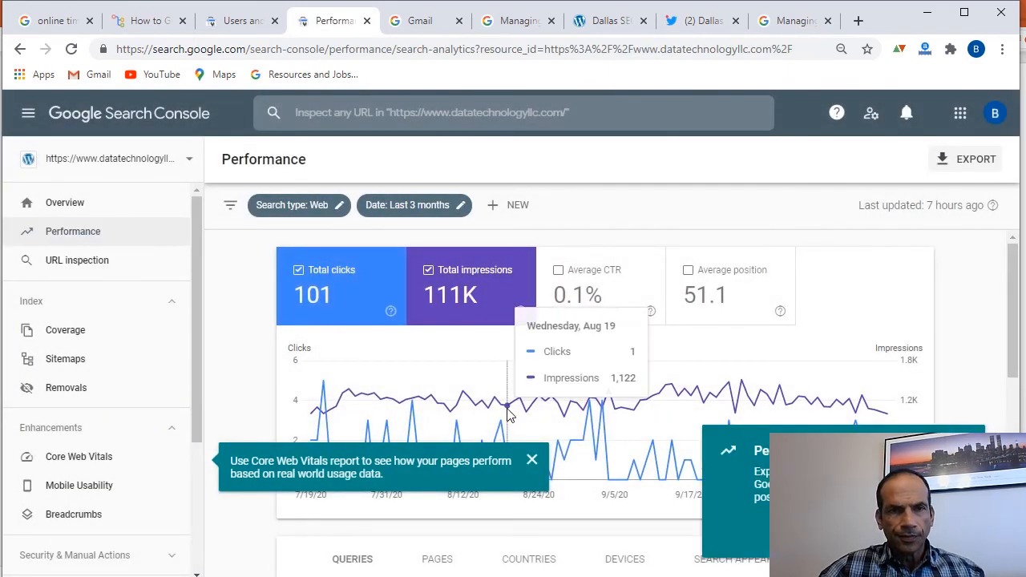
{"action": "mouse_move", "coordinate": [473, 348]}
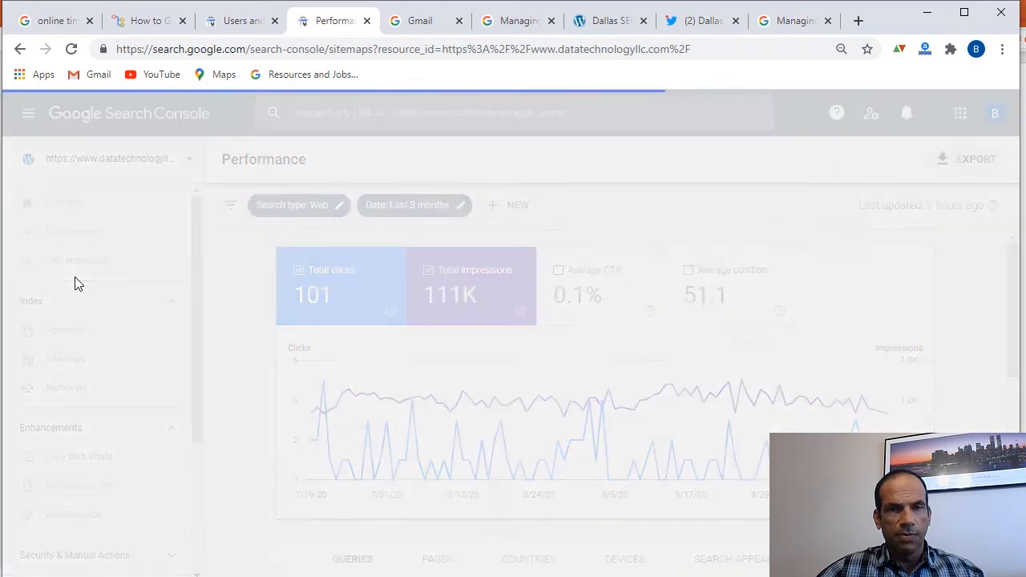
Step: Check /sitemap.xml succeeded in Sitemaps, then scroll Overview to Coverage and Enhancements
{"action": "left_click", "coordinate": [65, 358]}
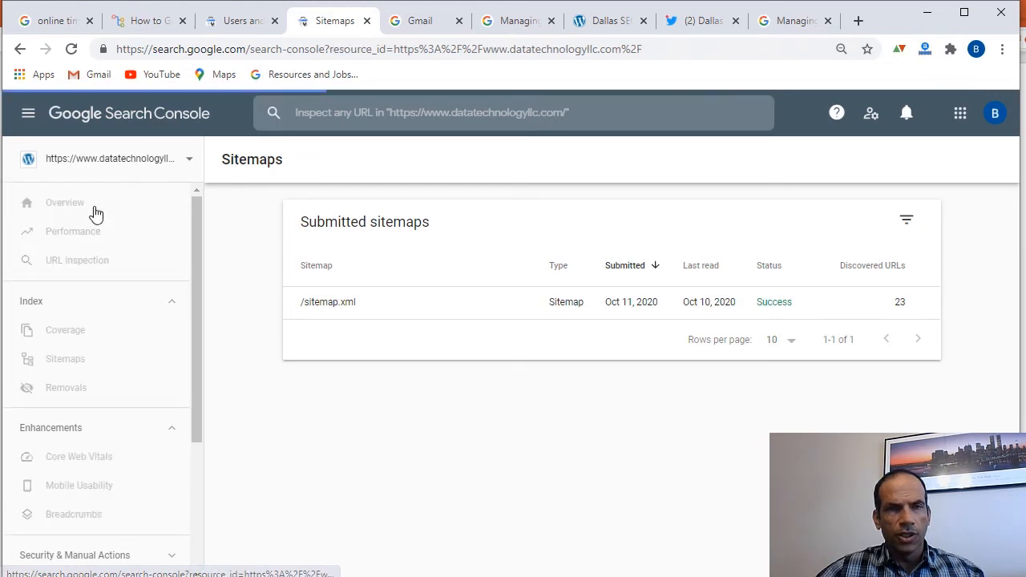
{"action": "left_click", "coordinate": [65, 202]}
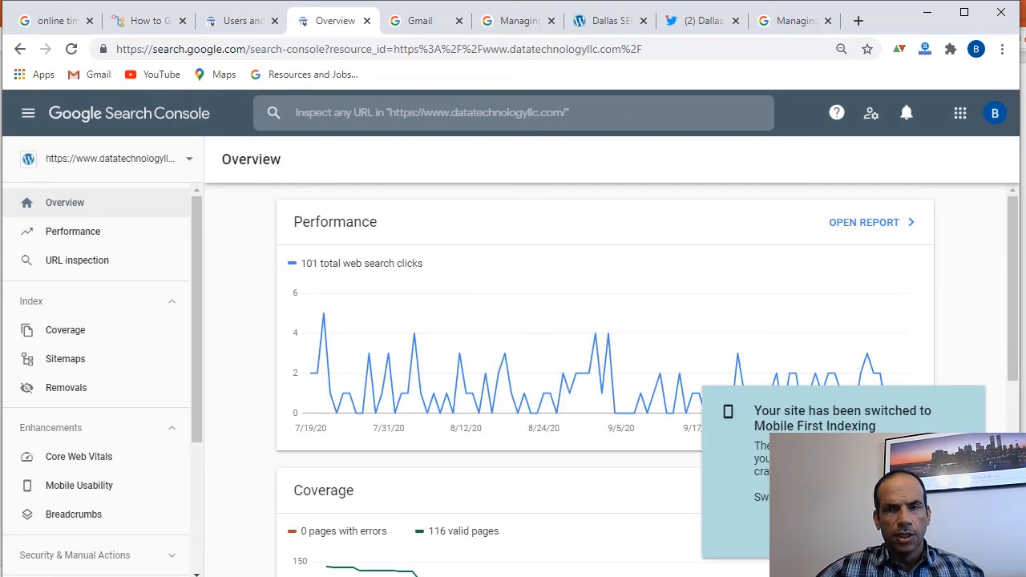
{"action": "scroll", "scroll_direction": "down", "scroll_amount": 3}
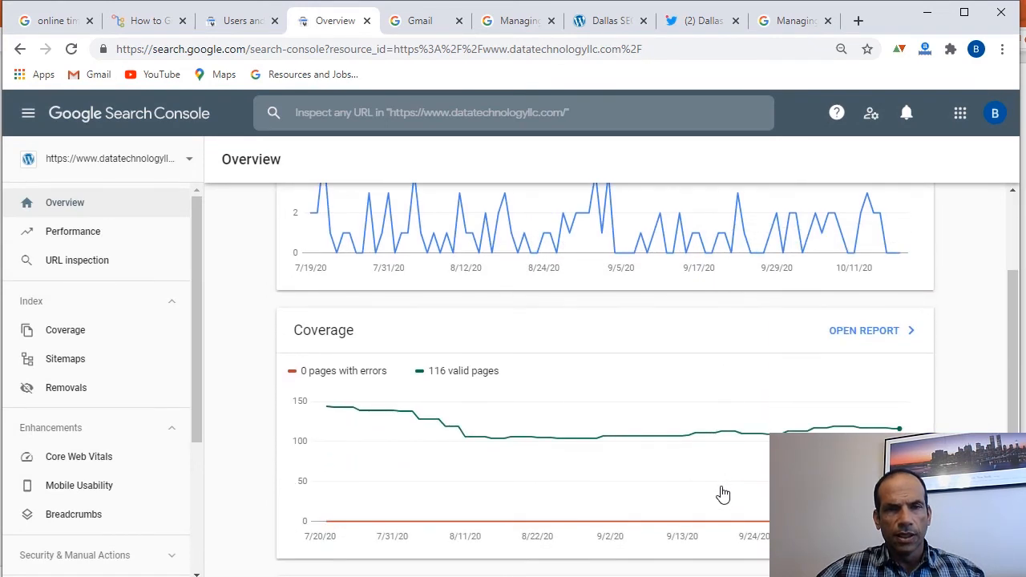
{"action": "scroll", "scroll_direction": "down", "scroll_amount": 3}
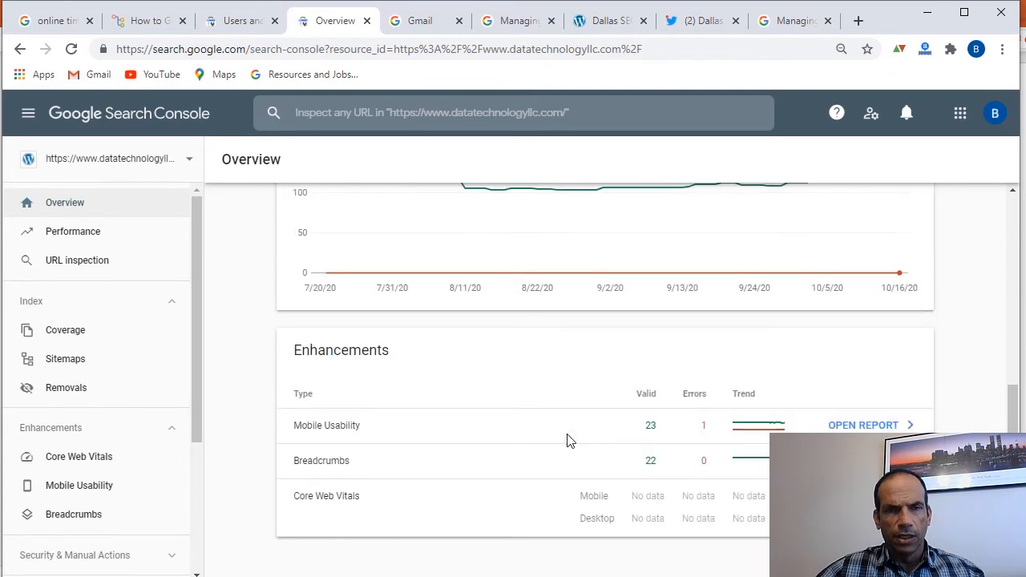
{"action": "mouse_move", "coordinate": [521, 487]}
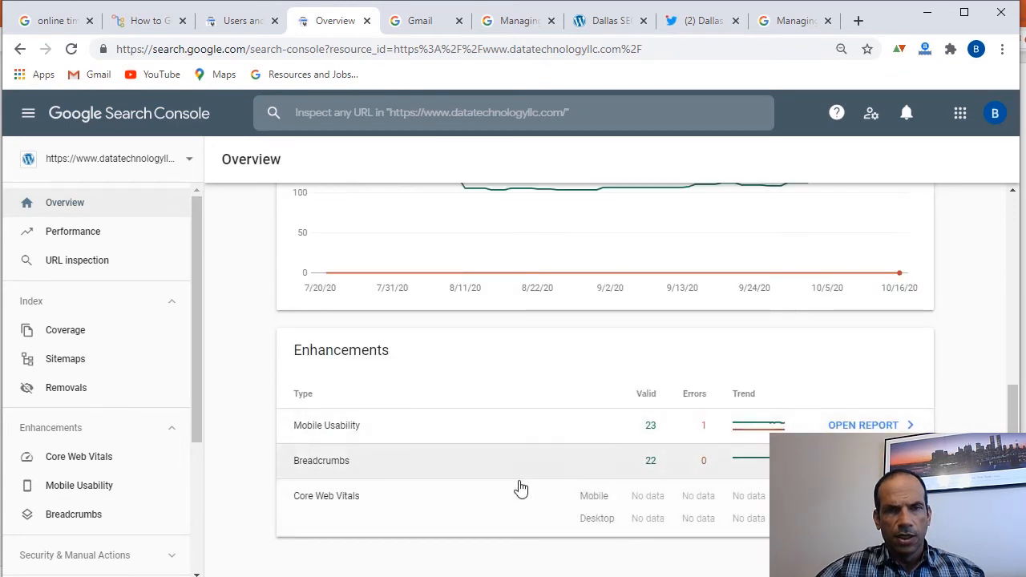
{"action": "mouse_move", "coordinate": [557, 457]}
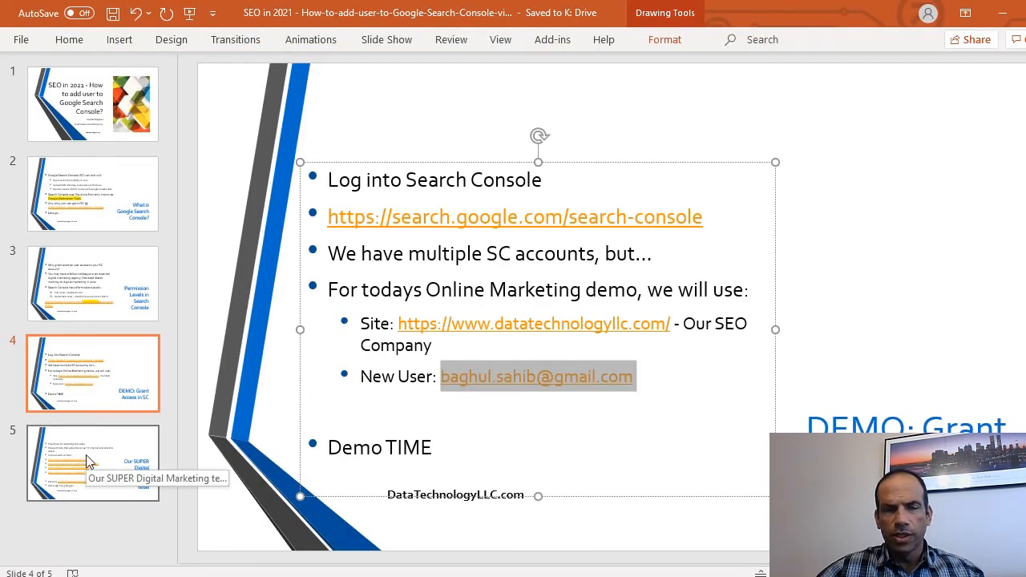
Step: Show slide 5, the final digital marketing slide, in PowerPoint
{"action": "left_click", "coordinate": [93, 464]}
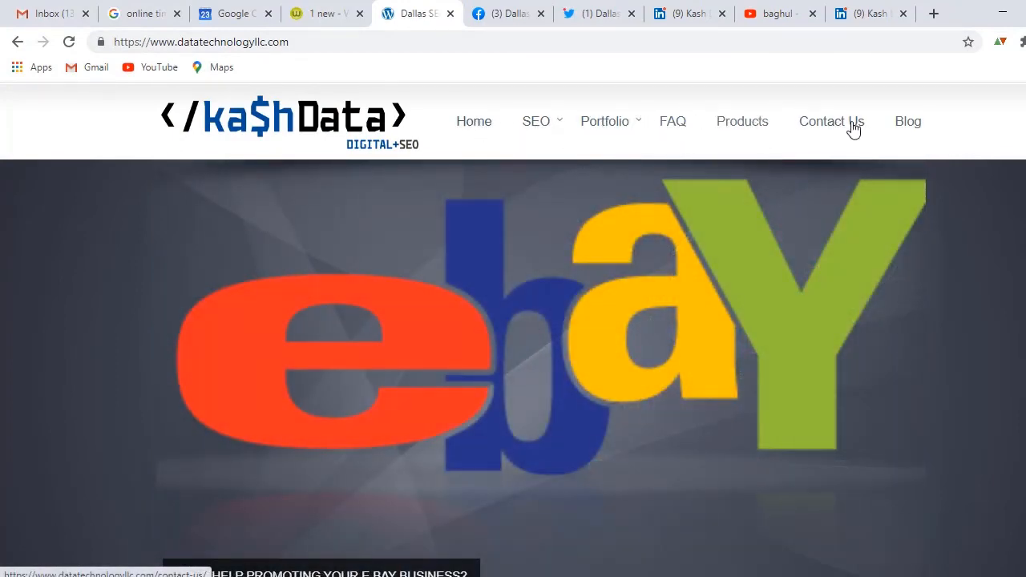
Step: Visit the Contact Us page, then the Dallas SEO Facebook and Twitter tabs
{"action": "left_click", "coordinate": [831, 121]}
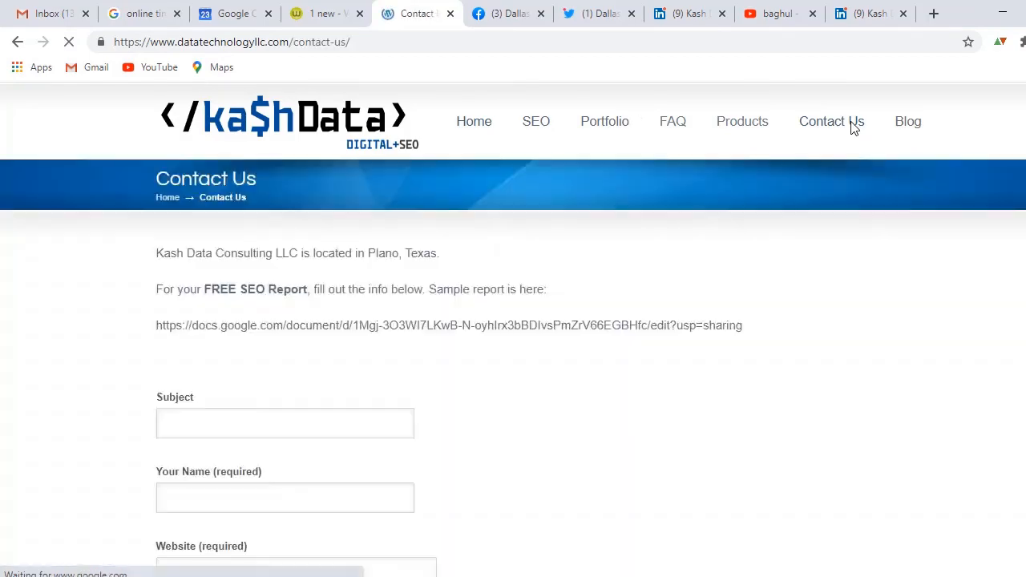
{"action": "left_click", "coordinate": [505, 13]}
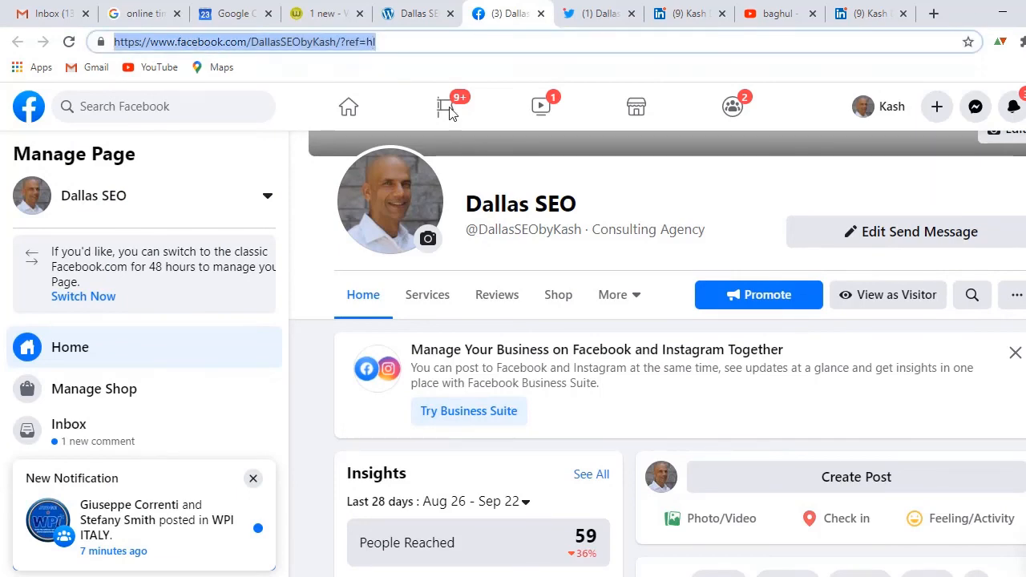
{"action": "mouse_move", "coordinate": [540, 105]}
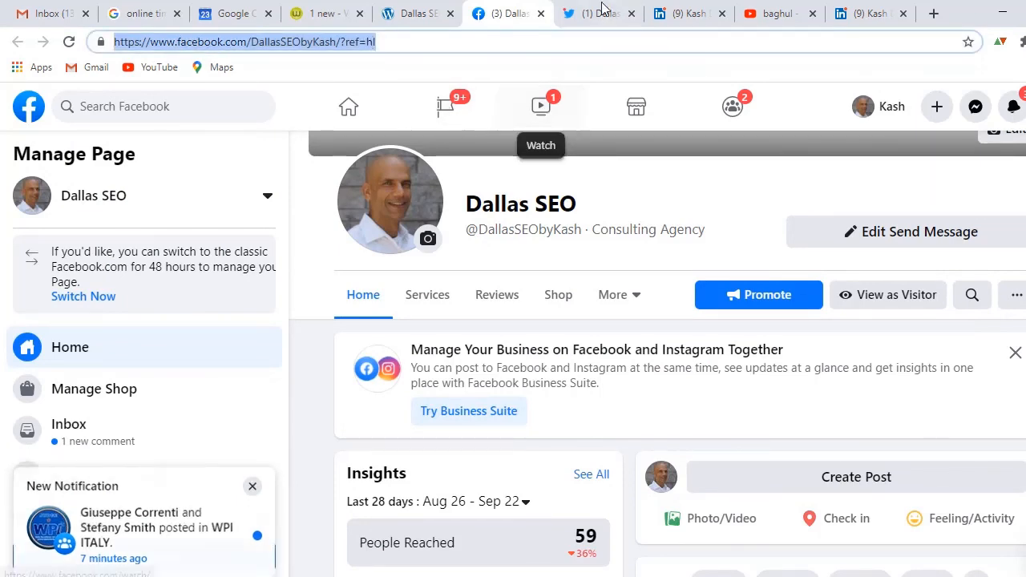
{"action": "left_click", "coordinate": [597, 13]}
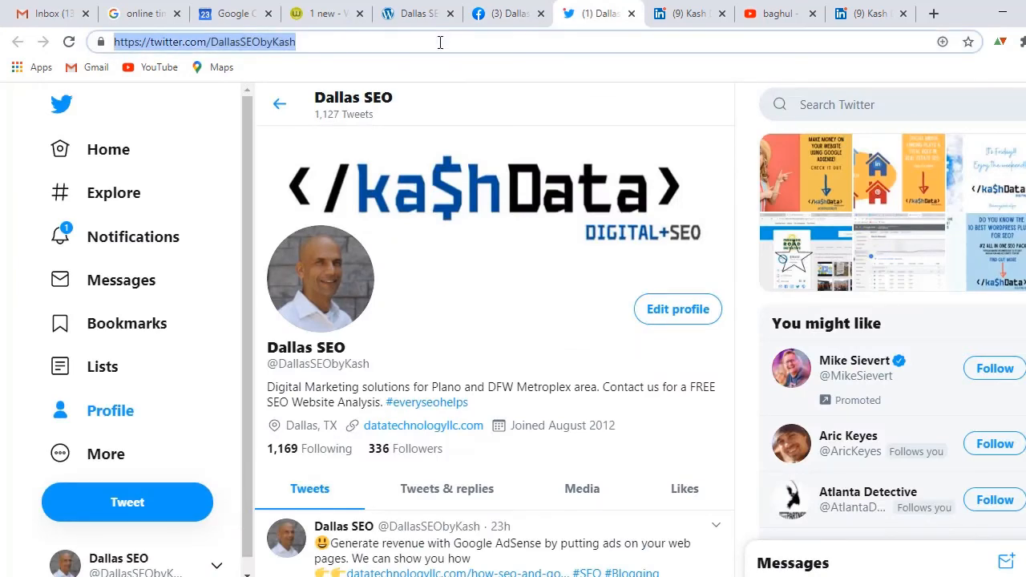
Step: Scroll the Dallas SEO Twitter profile, then the Kash Data Consulting LLC LinkedIn page
{"action": "scroll", "scroll_direction": "down", "scroll_amount": 3}
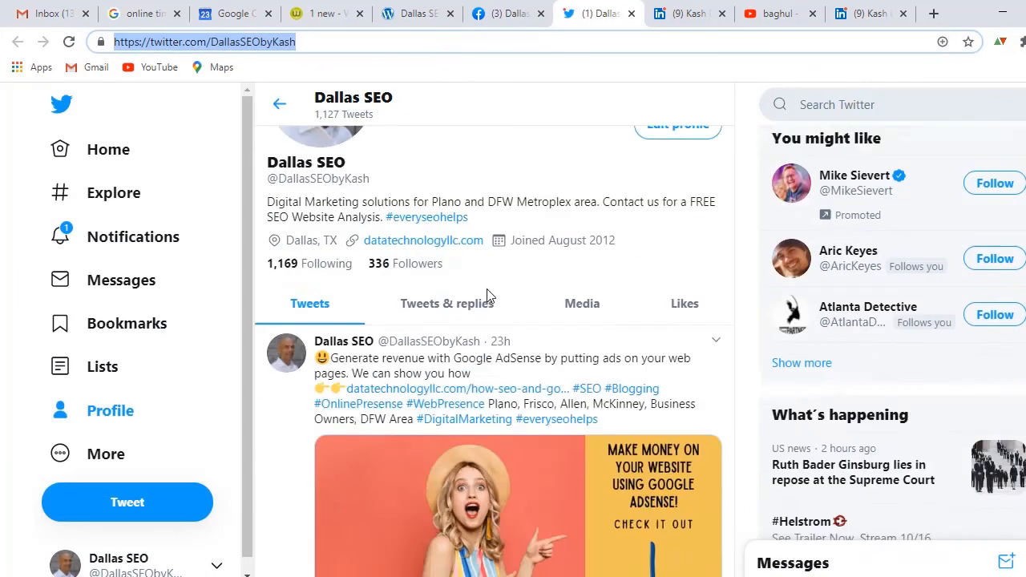
{"action": "scroll", "scroll_direction": "down", "scroll_amount": 3}
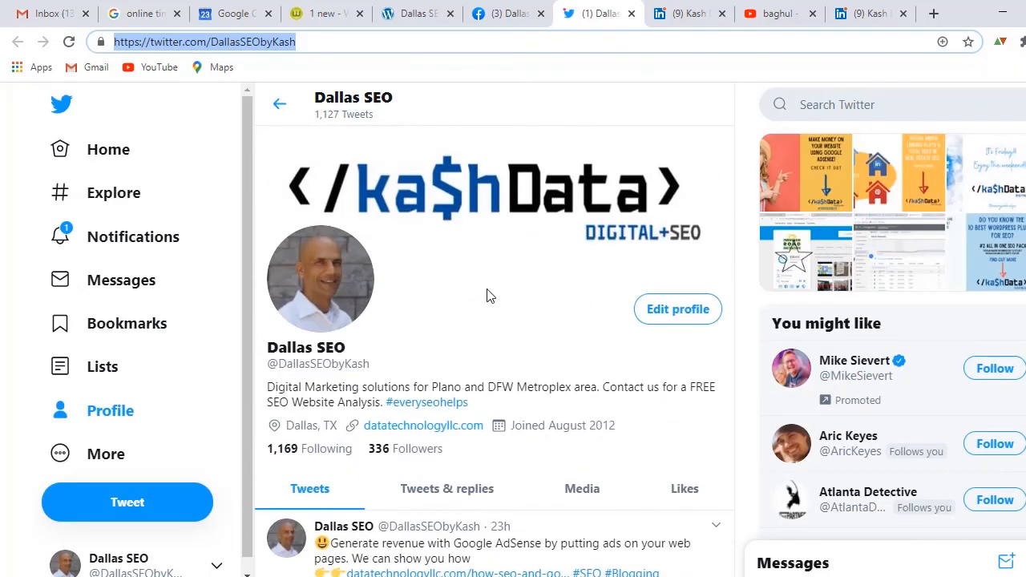
{"action": "left_click", "coordinate": [688, 14]}
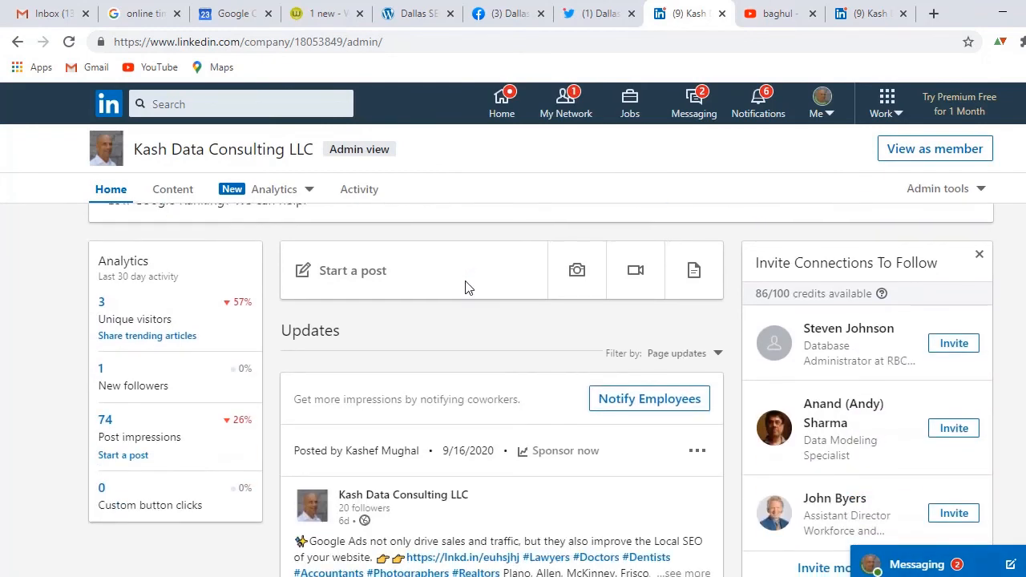
{"action": "scroll", "scroll_direction": "down", "scroll_amount": 3}
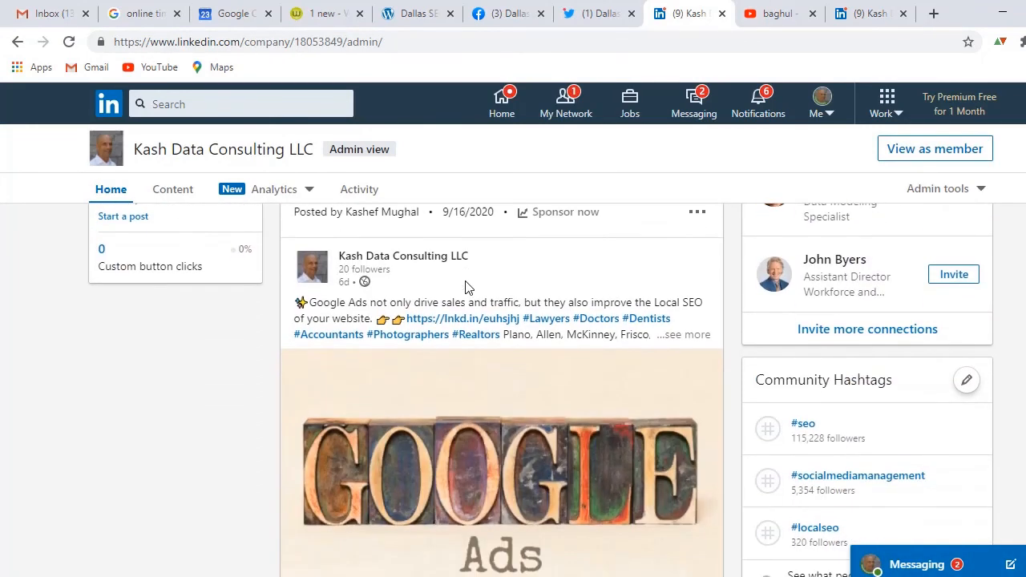
{"action": "scroll", "scroll_direction": "down", "scroll_amount": 3}
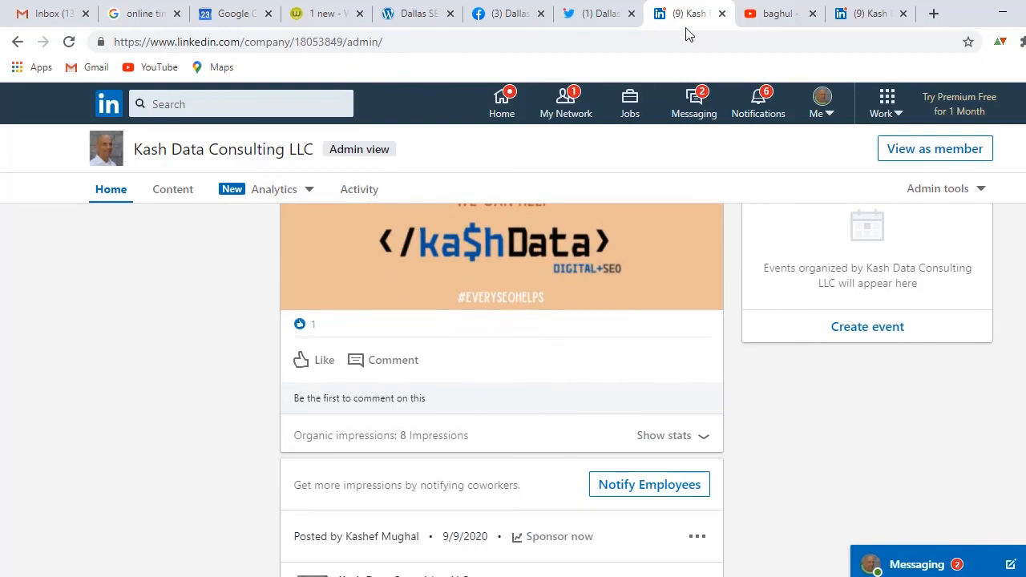
Step: Browse the baghul YouTube channel home page's SEO and SQL Server playlists
{"action": "left_click", "coordinate": [776, 13]}
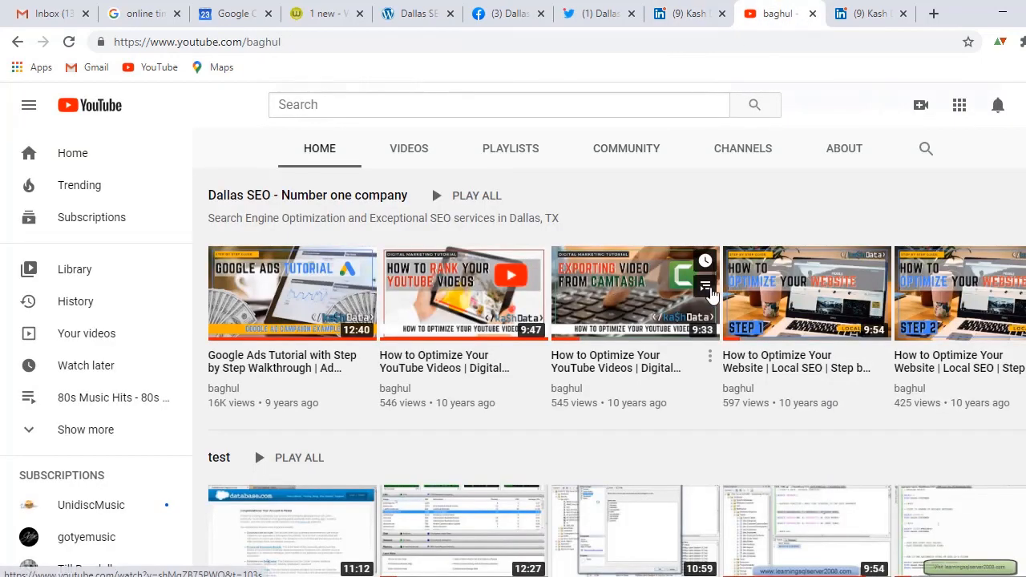
{"action": "scroll", "scroll_direction": "down", "scroll_amount": 3}
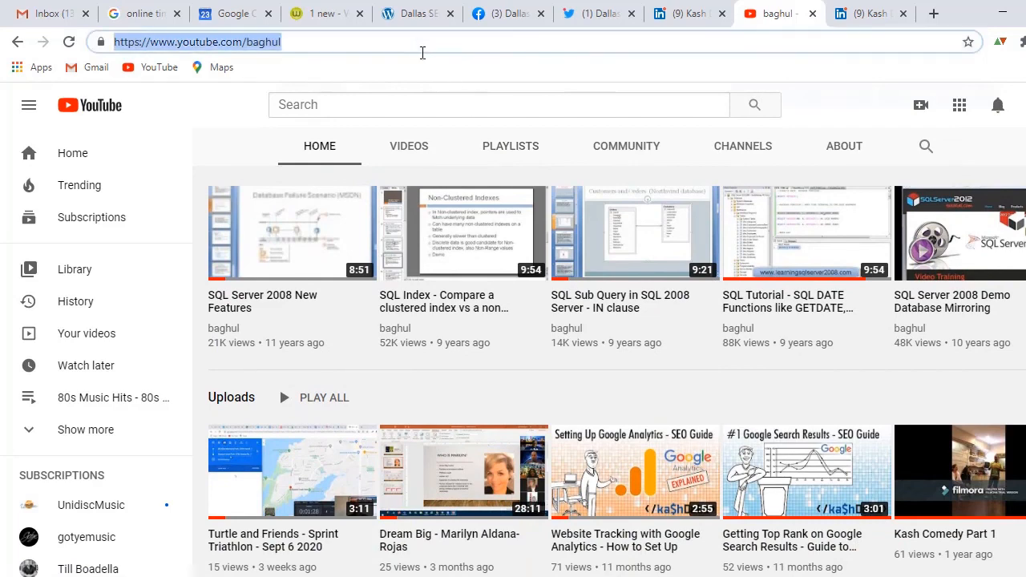
{"action": "scroll", "scroll_direction": "down", "scroll_amount": 3}
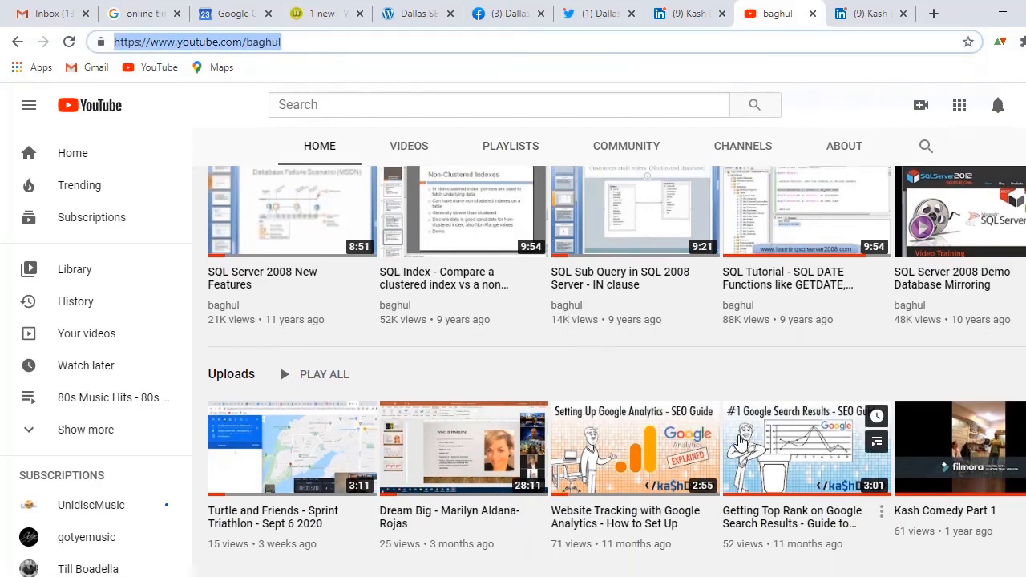
{"action": "scroll", "scroll_direction": "down", "scroll_amount": 3}
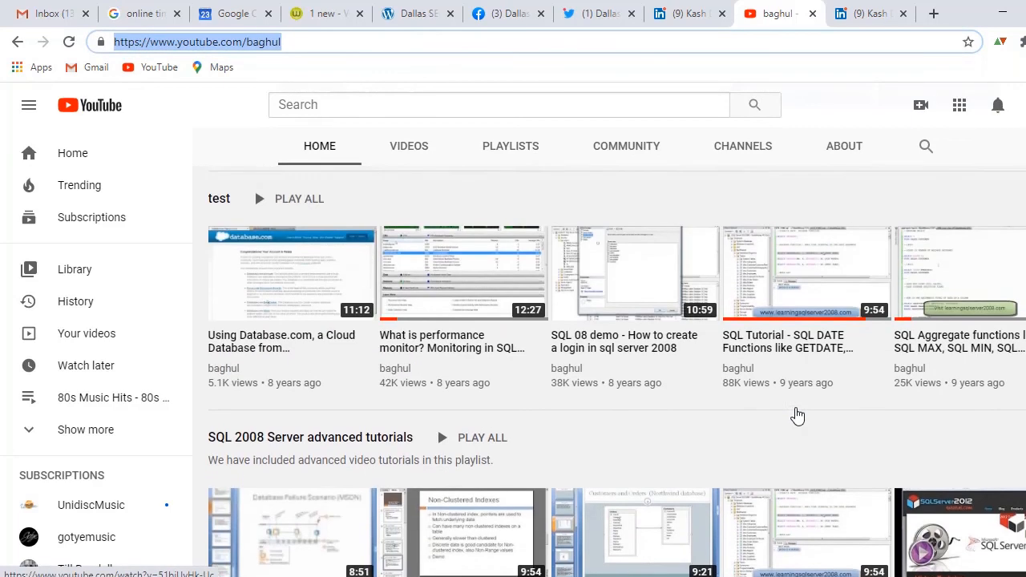